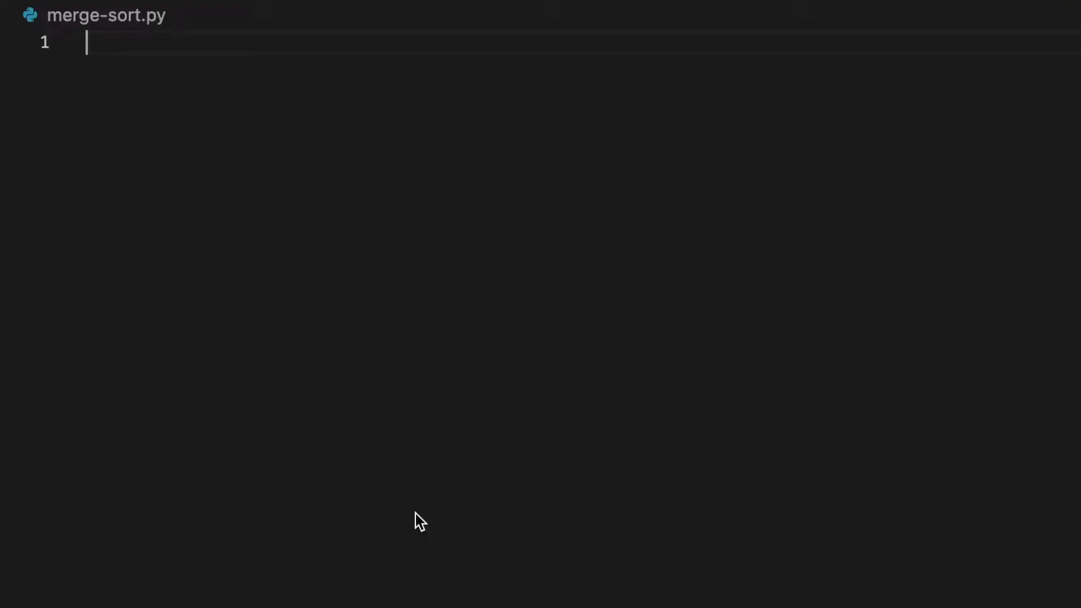
# Define sort(arr, low, high) with mid = low + (high - low) // 2 as its first line.
pyautogui.write('def sort(')
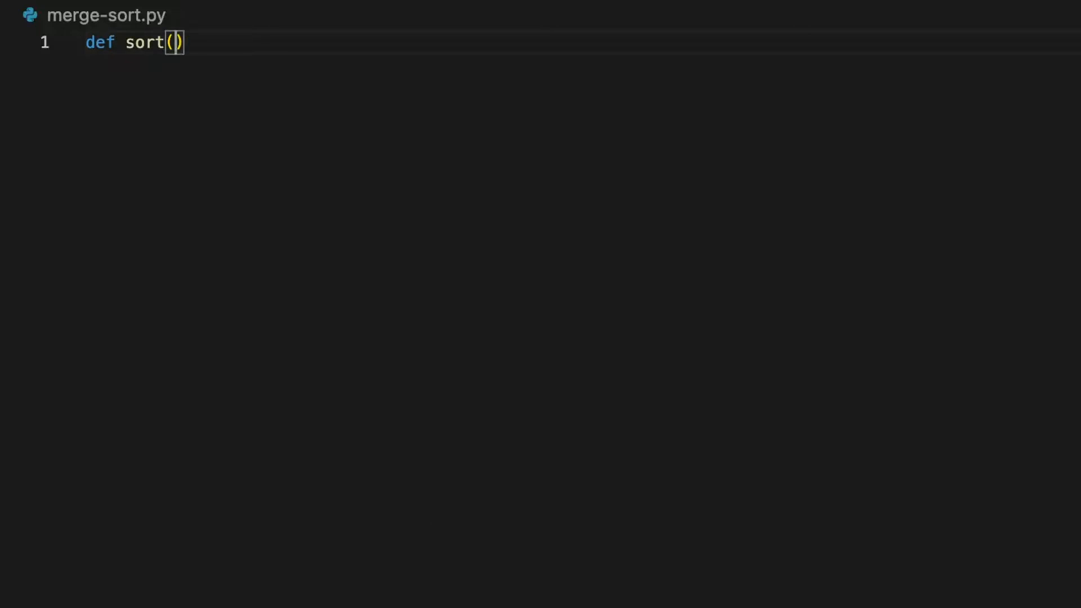
pyautogui.write('arr, low, high')
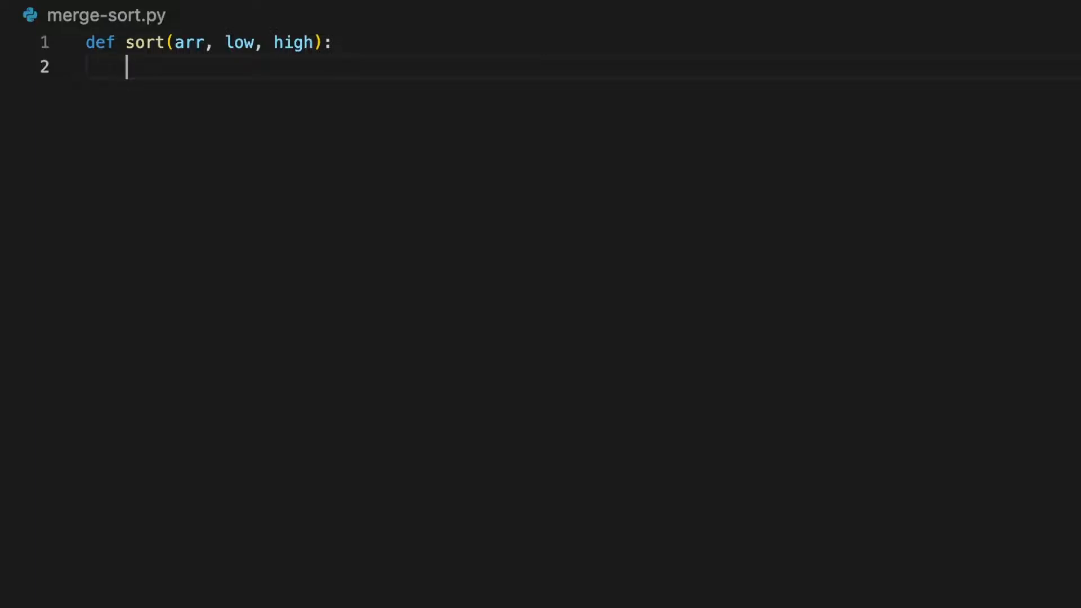
pyautogui.write('mid = low')
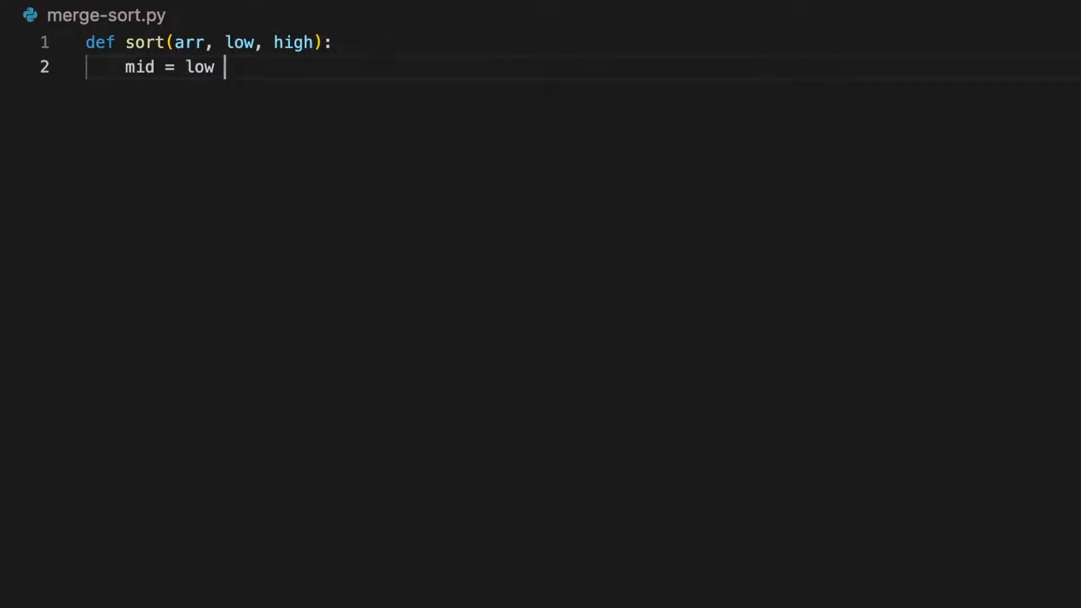
pyautogui.write('+ ()')
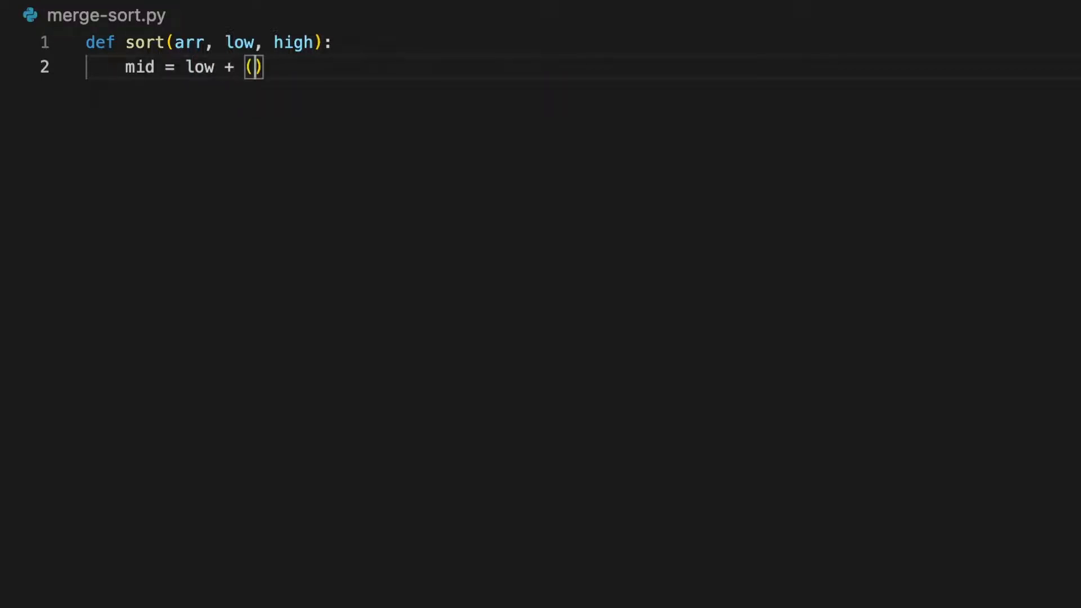
pyautogui.write('high - low')
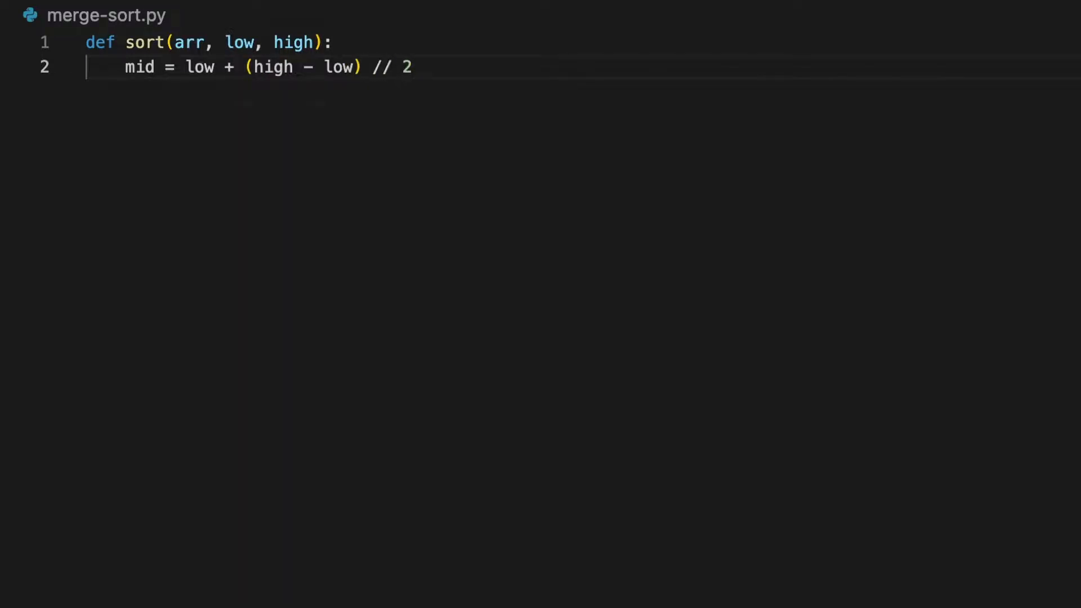
pyautogui.press('Enter')
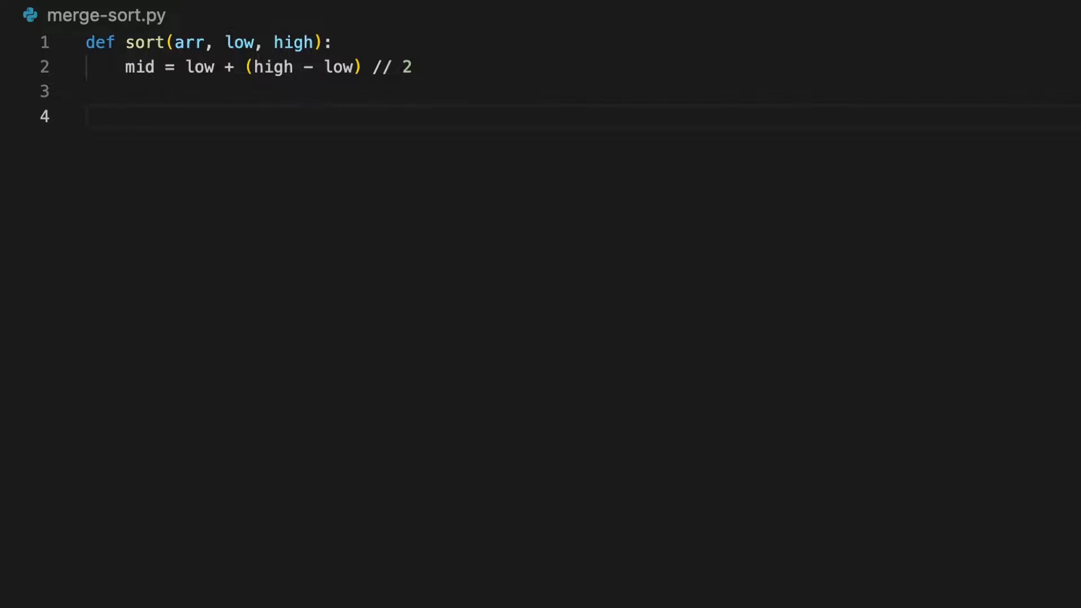
# Add recursive calls sort(arr, low, mid) and sort(arr, mid + 1, high).
pyautogui.write('sort')
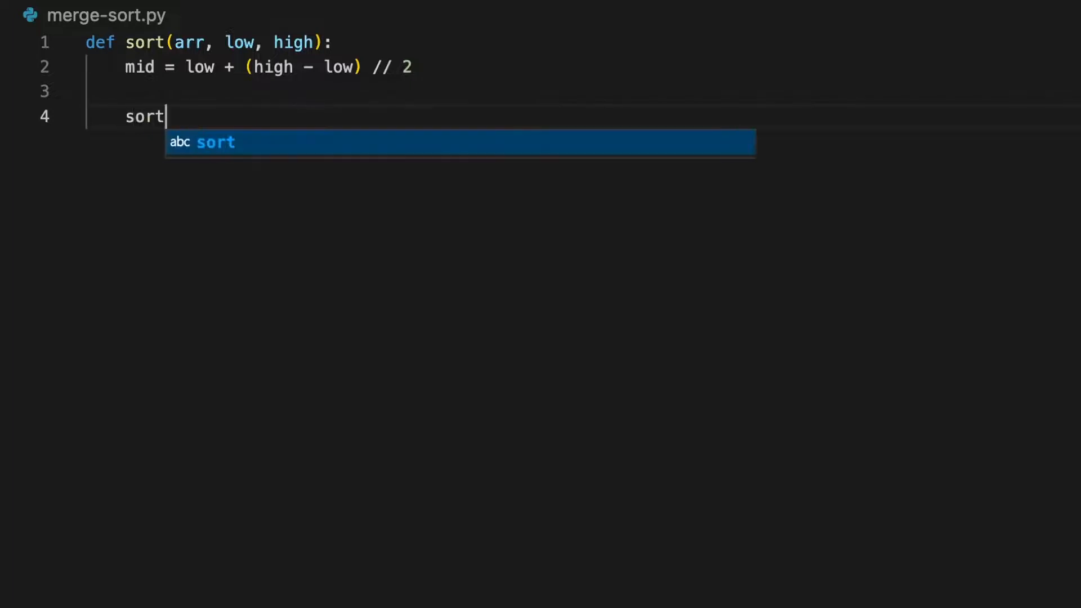
pyautogui.write('(arr')
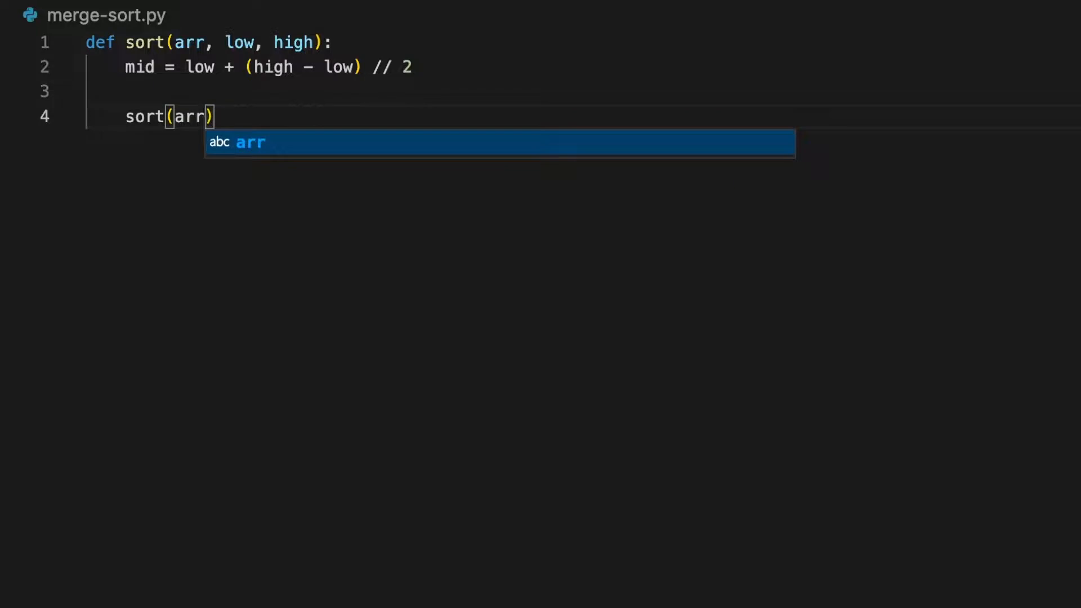
pyautogui.write(', low,')
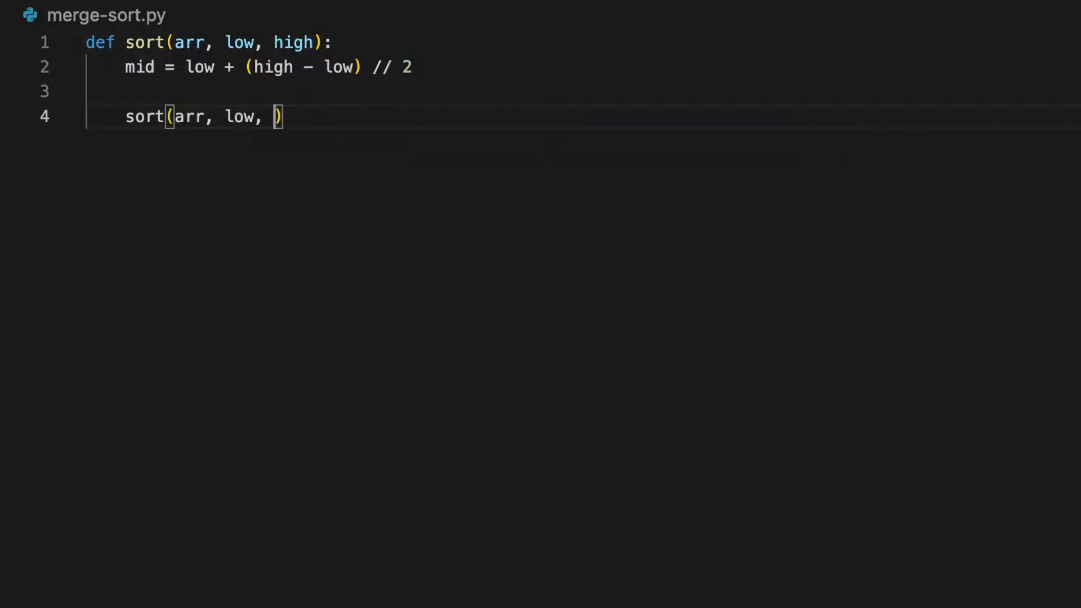
pyautogui.write('mid)')
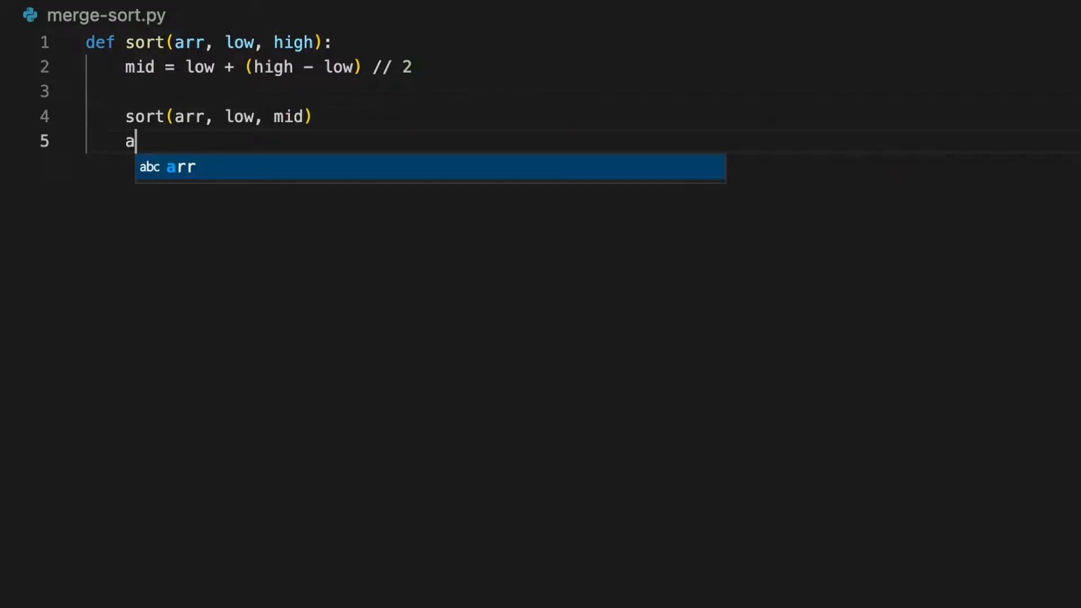
pyautogui.write('sort(a')
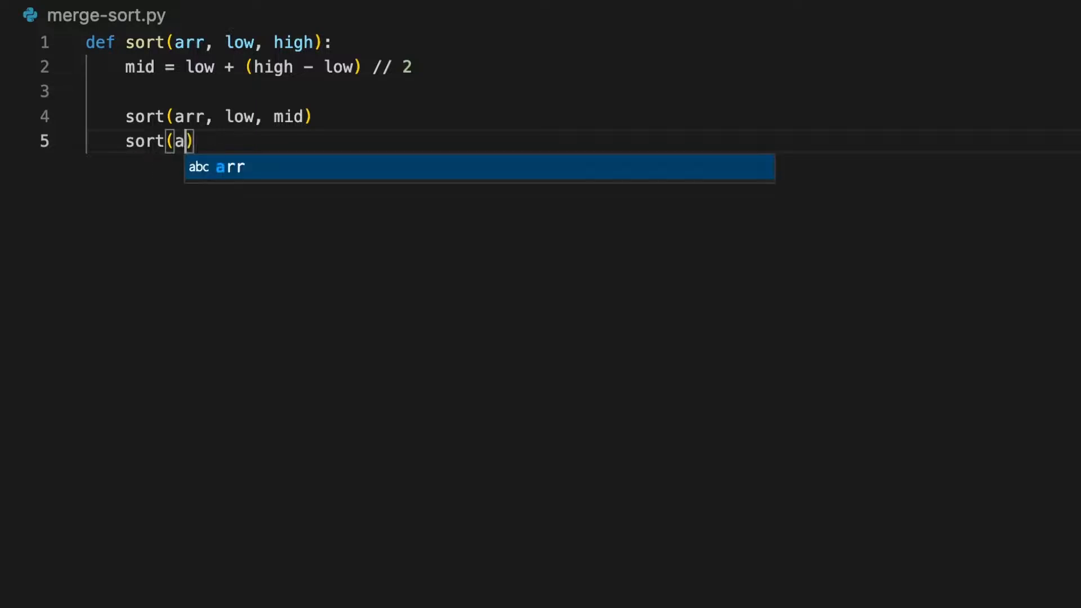
pyautogui.write('rr, mid + 1')
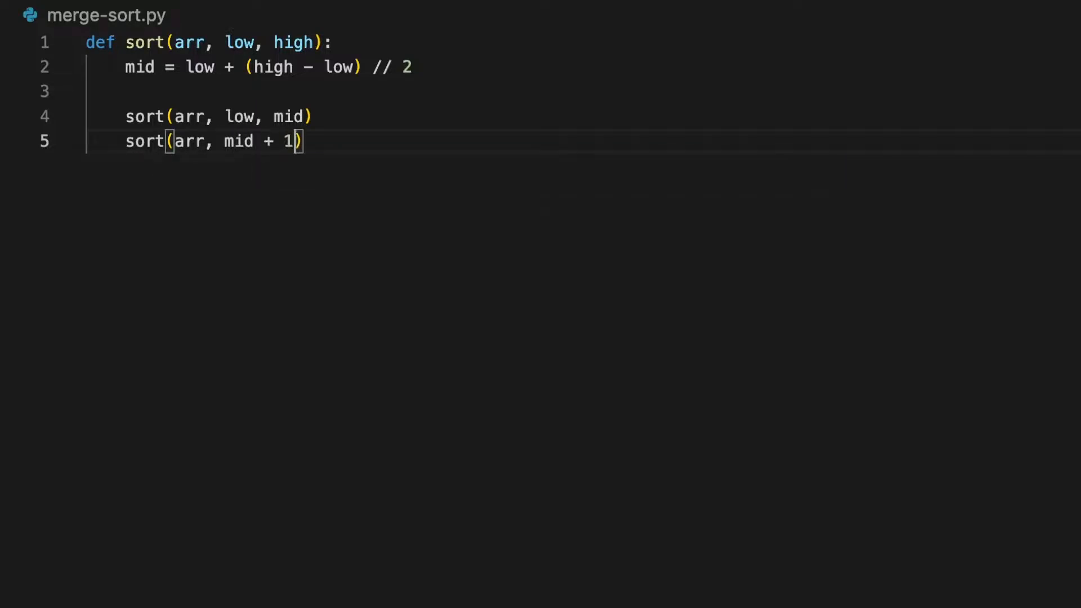
pyautogui.write(', high')
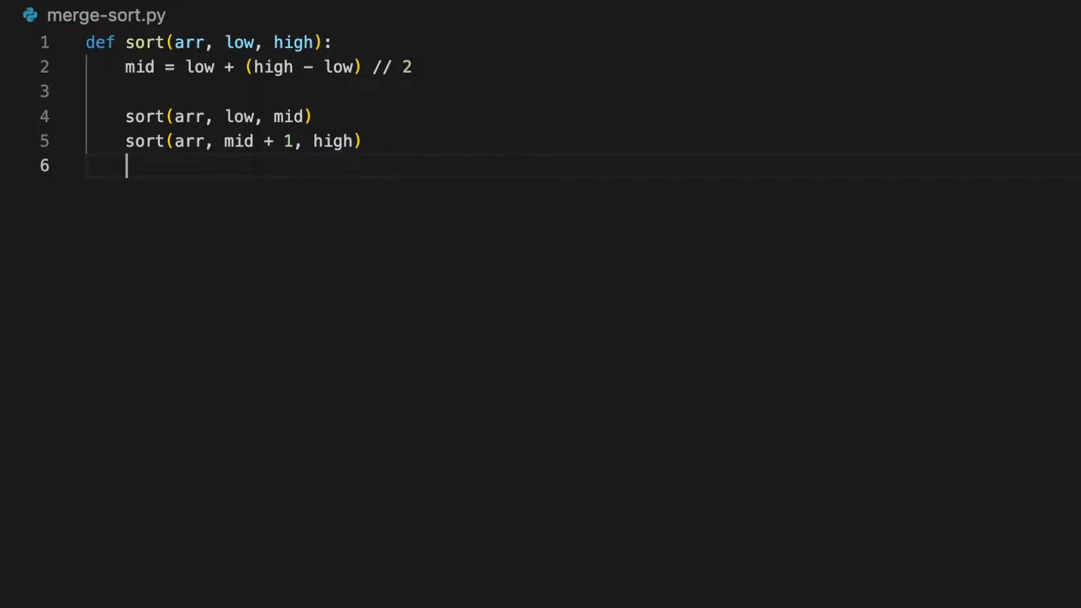
# Call merge(arr, low, mid, high), fixing the 'higih' typo, and add blank lines above.
pyautogui.write('merge')
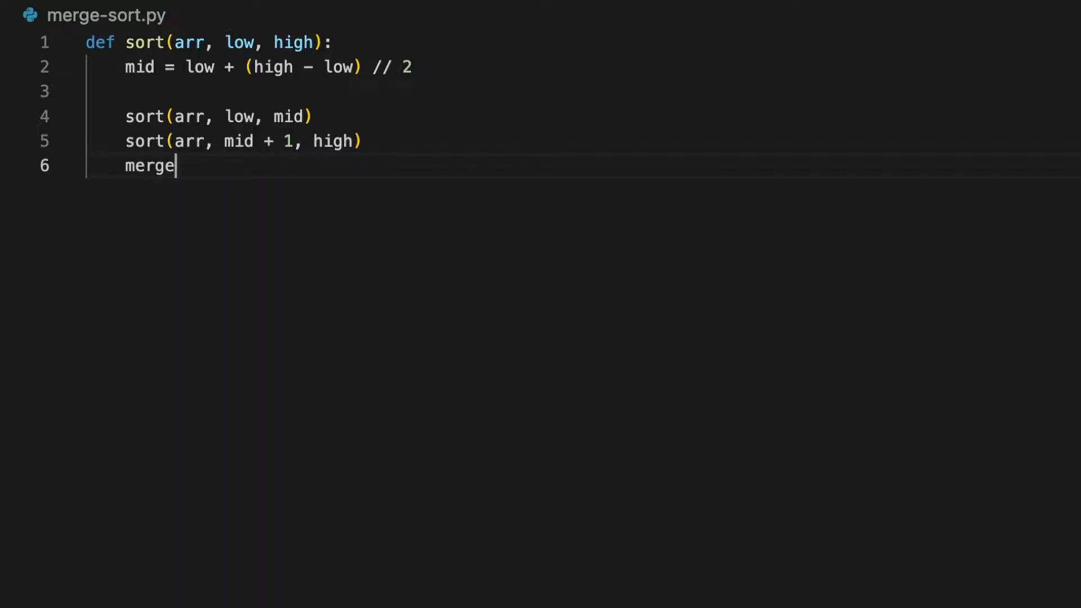
pyautogui.write('(arr')
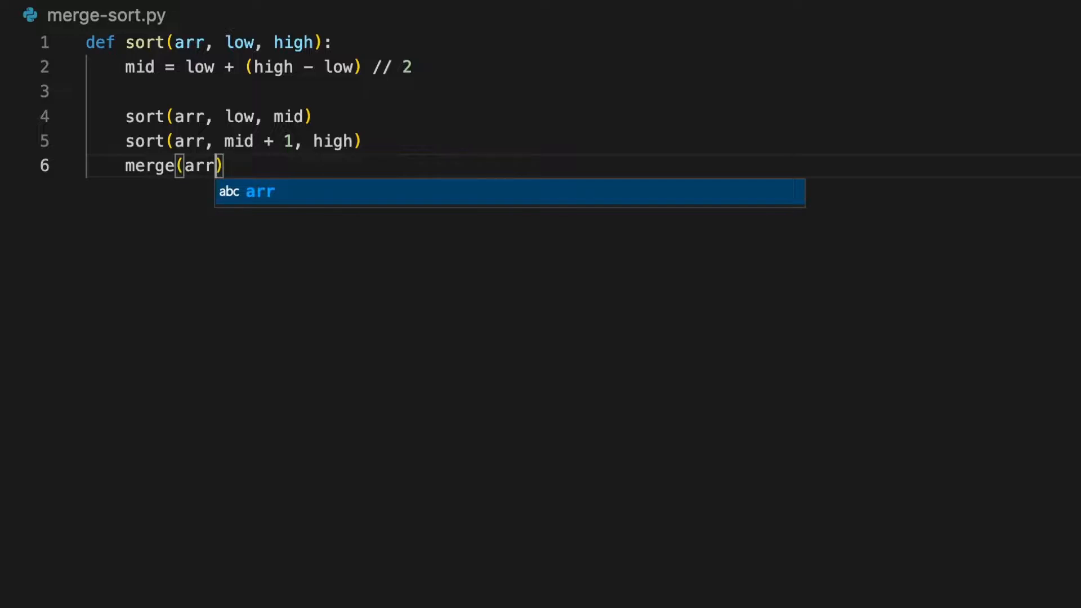
pyautogui.write(', low')
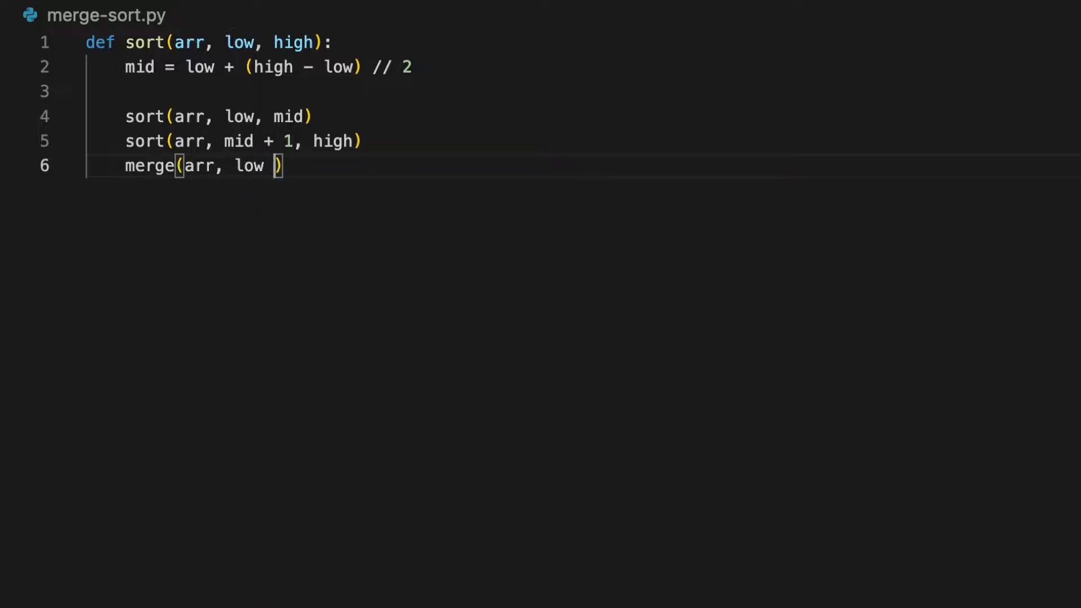
pyautogui.write(', mid, higih')
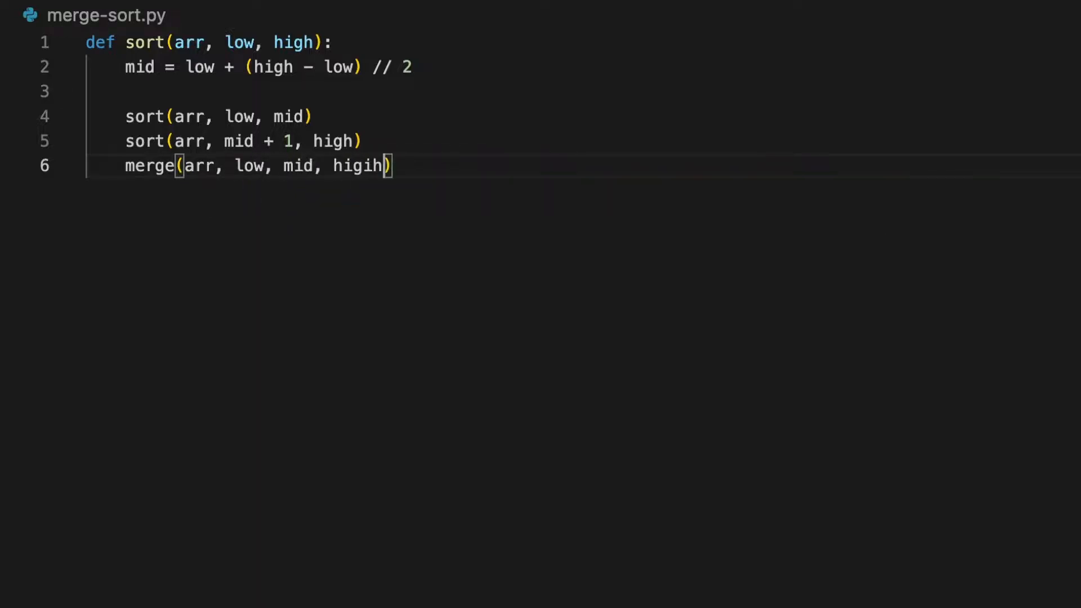
pyautogui.press('Backspace')
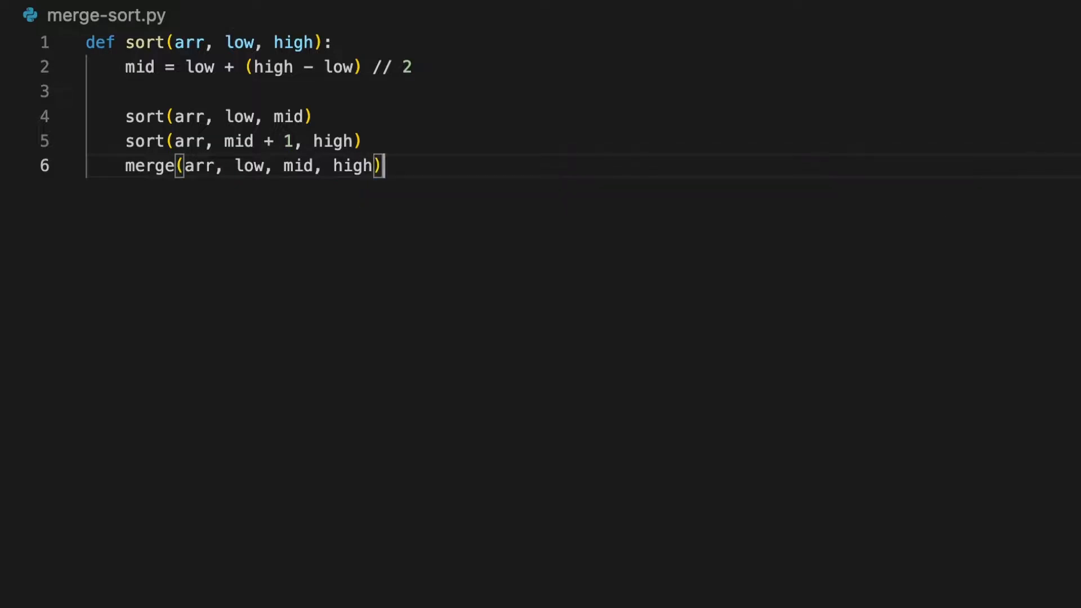
pyautogui.press('Enter')
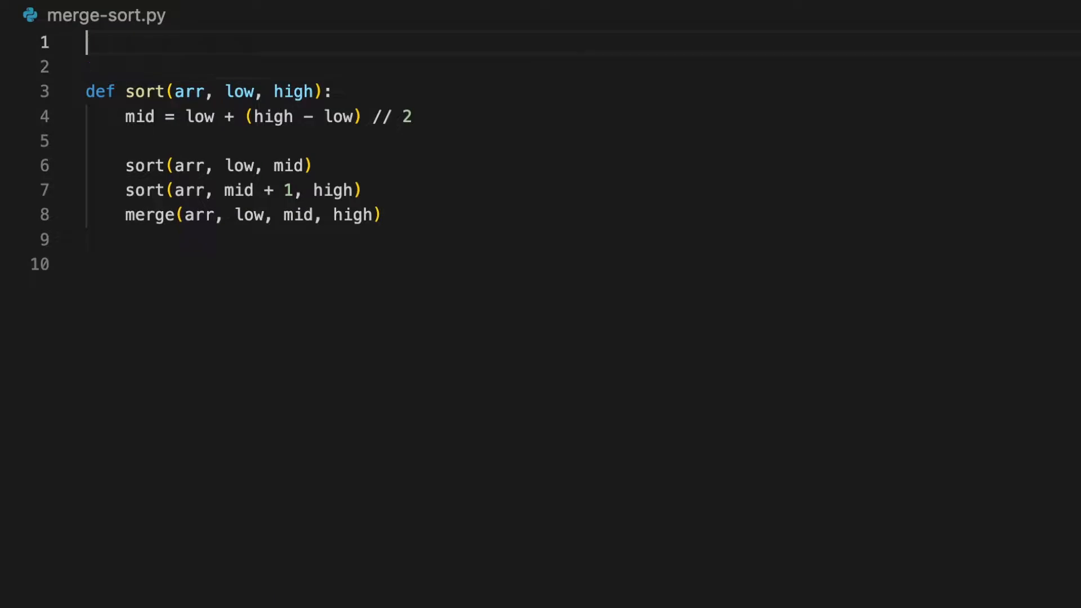
# Define merge(arr, low, mid, high) copying arr[low:mid + 1] into temp.
pyautogui.write('def mer')
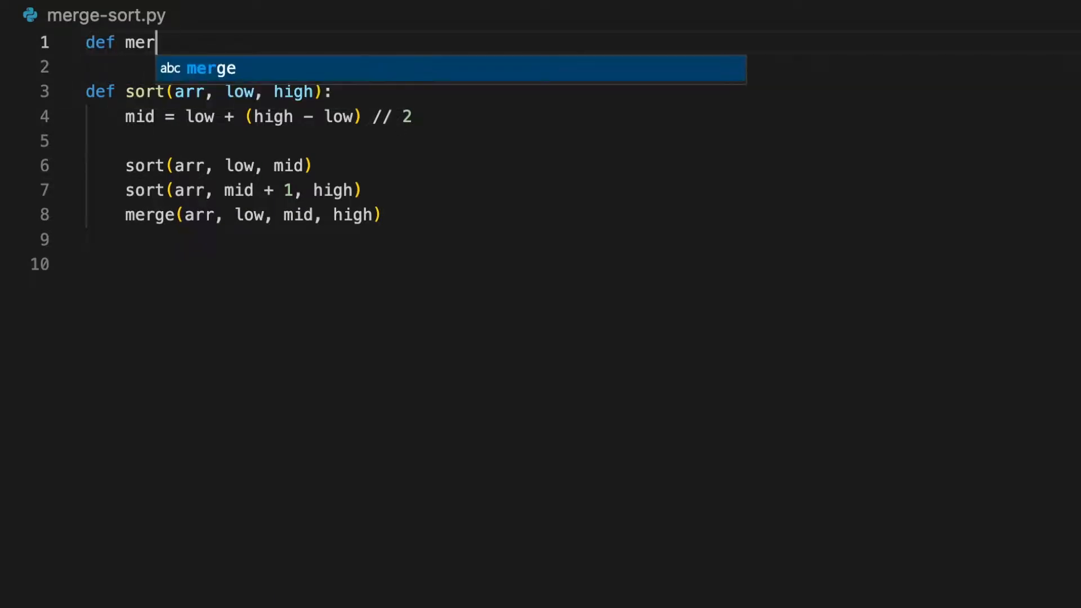
pyautogui.write('ge(arr, l')
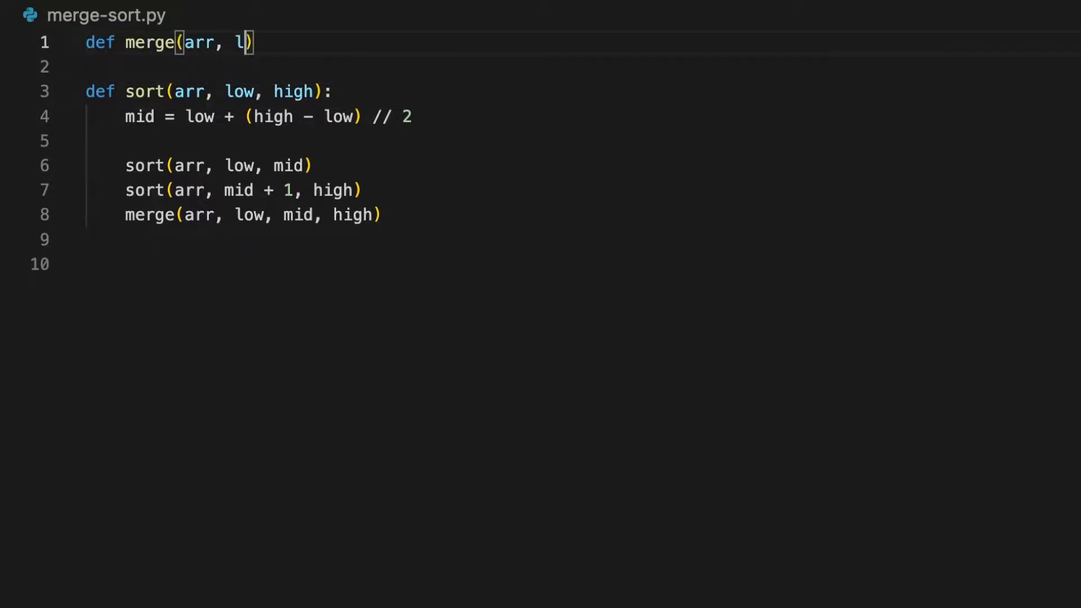
pyautogui.write('ow, mid, high')
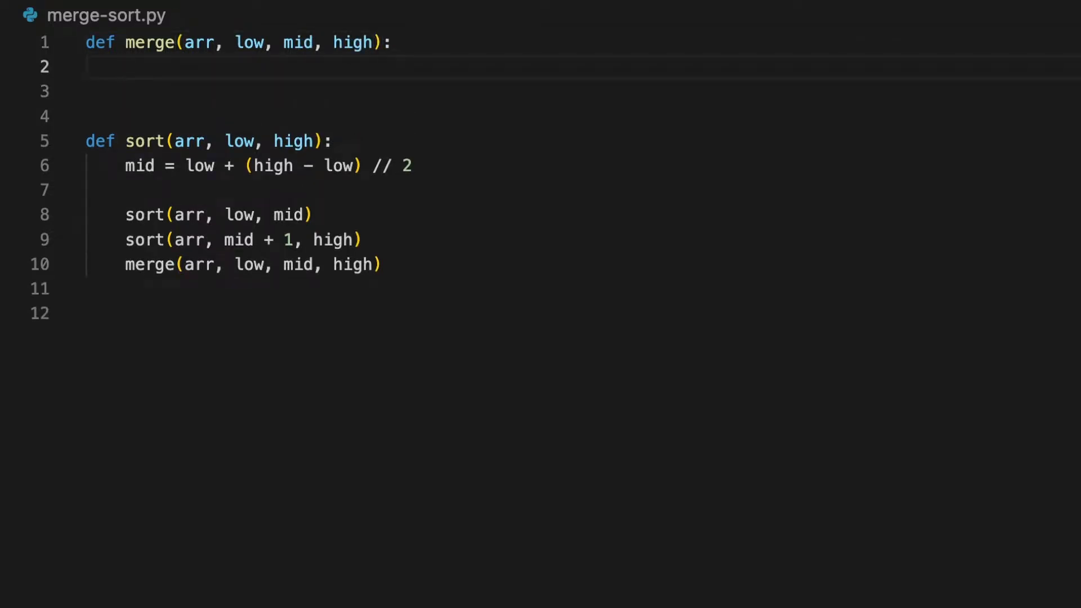
pyautogui.write('temp =')
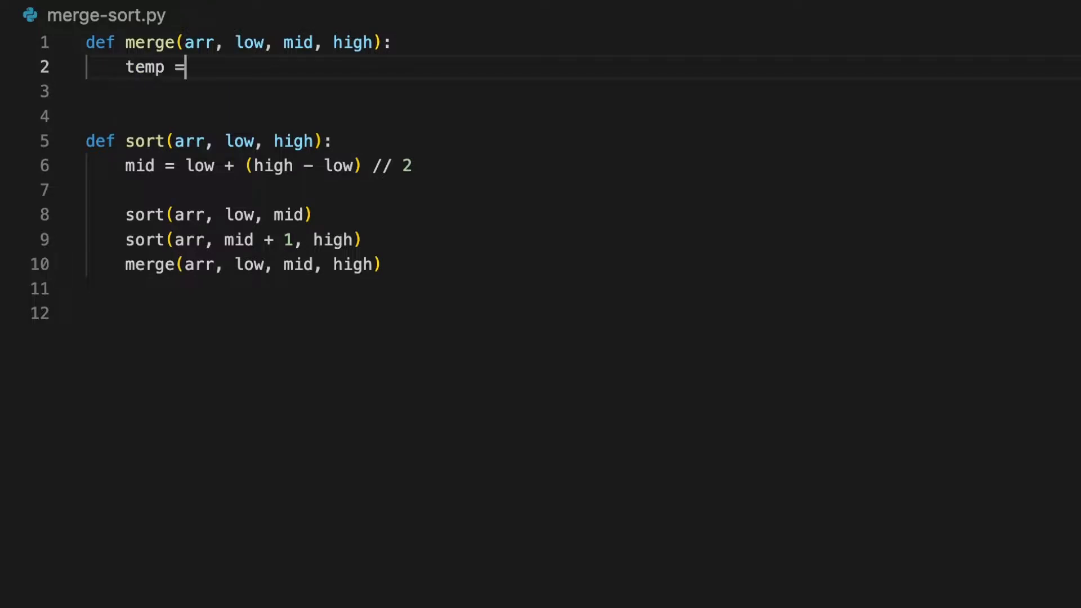
pyautogui.write('arr[]')
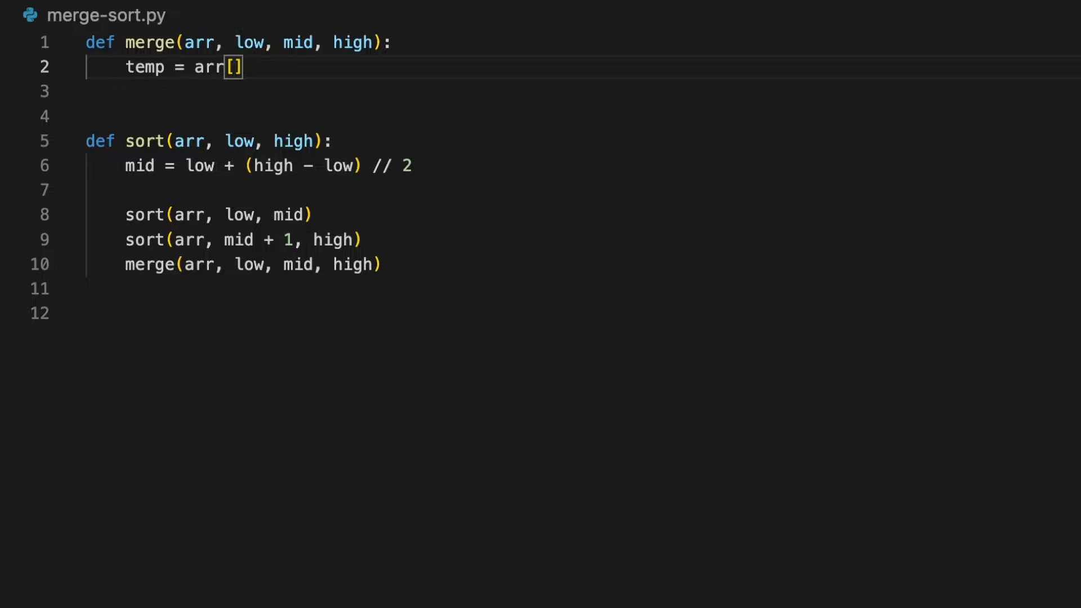
pyautogui.write('lo')
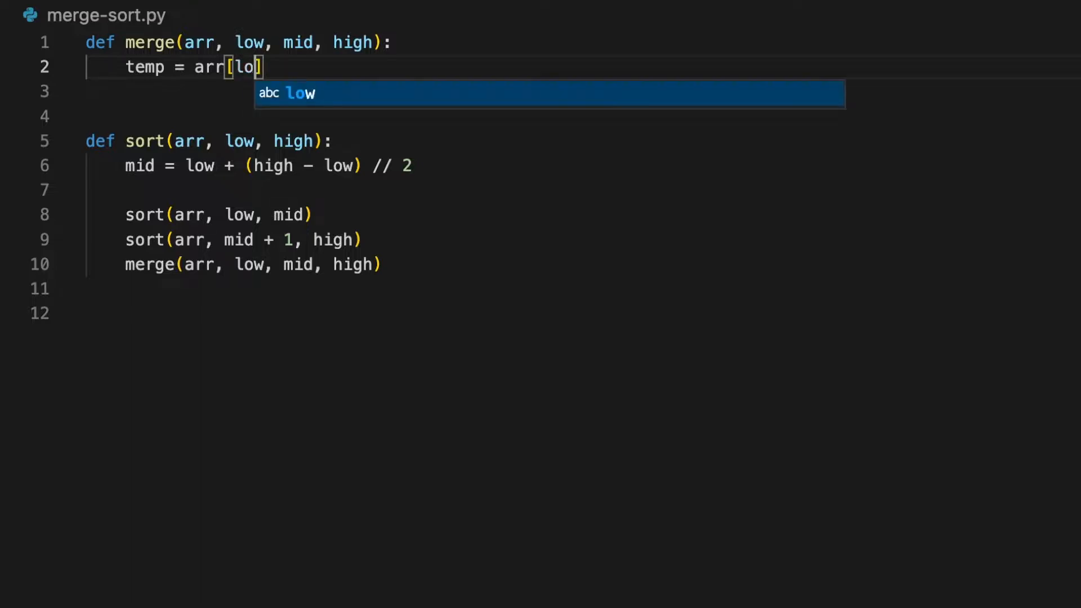
pyautogui.write('w:mid + 1')
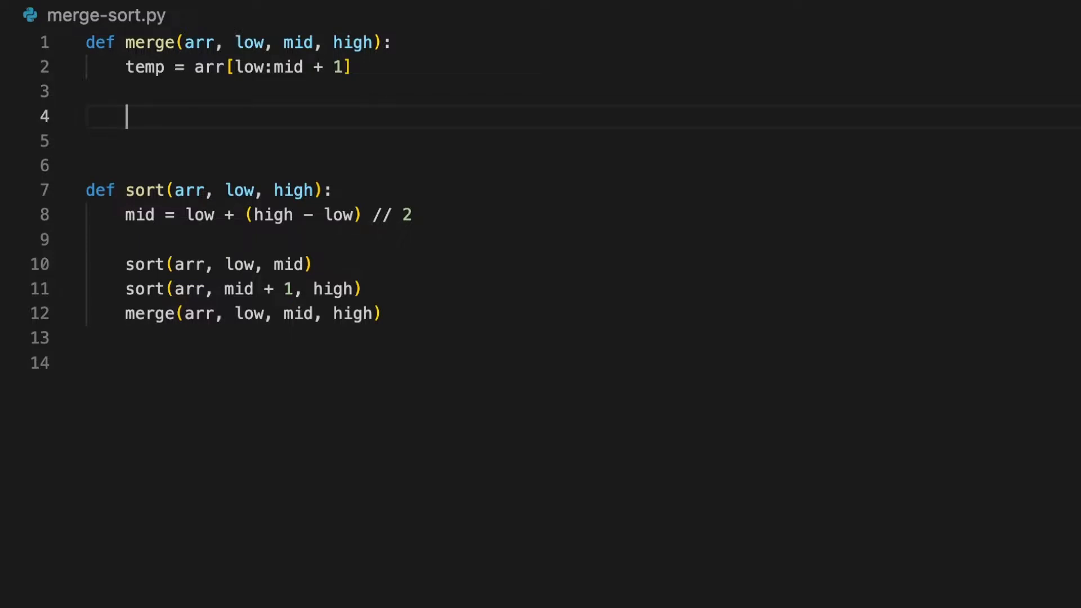
# Set i = 0, j = mid + 1, k = low with left half, right half, sorted part comments.
pyautogui.write('i = 0')
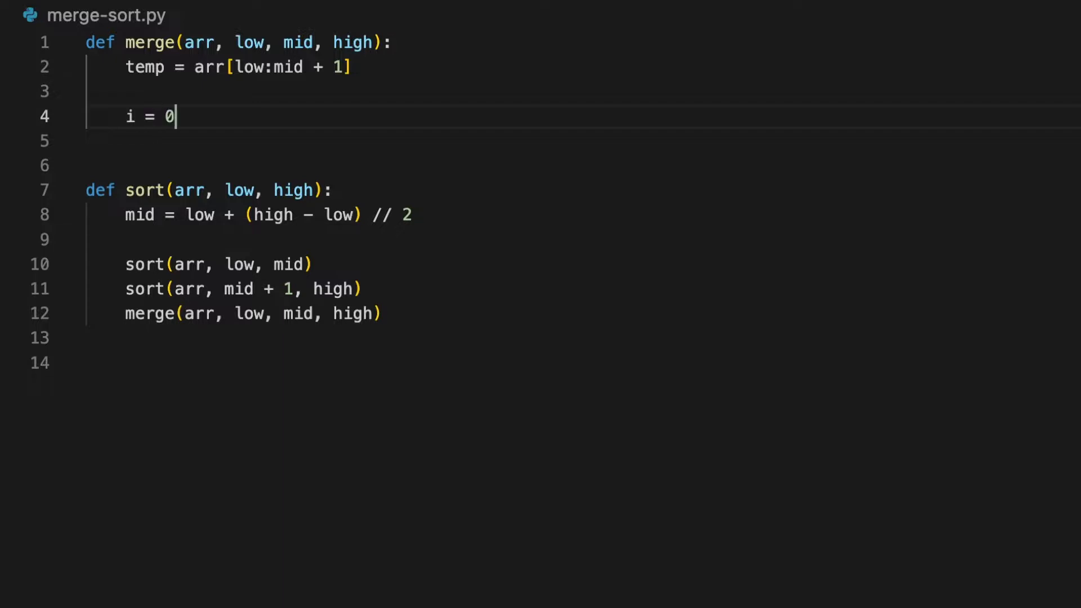
pyautogui.write('j = mid + 1')
pyautogui.write('k')
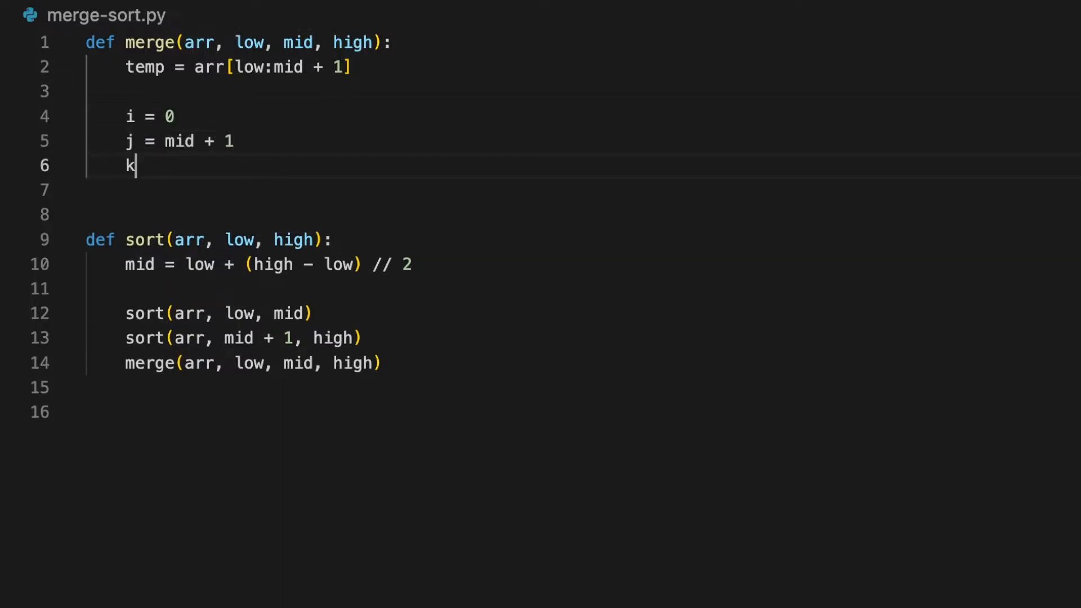
pyautogui.write('= low')
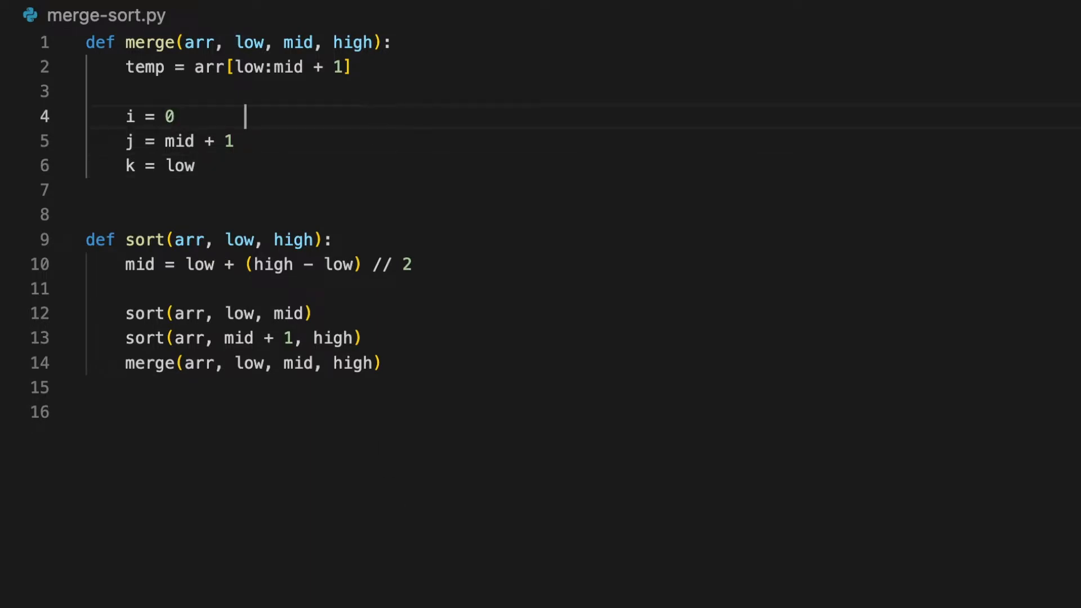
pyautogui.write('# indexing left half')
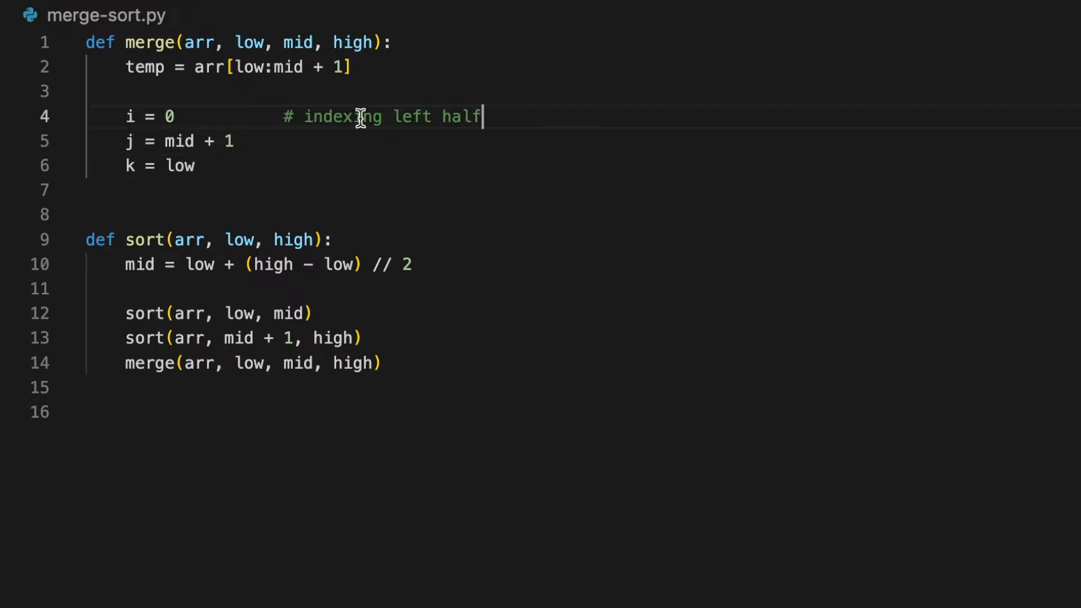
pyautogui.write('# indexing right hald')
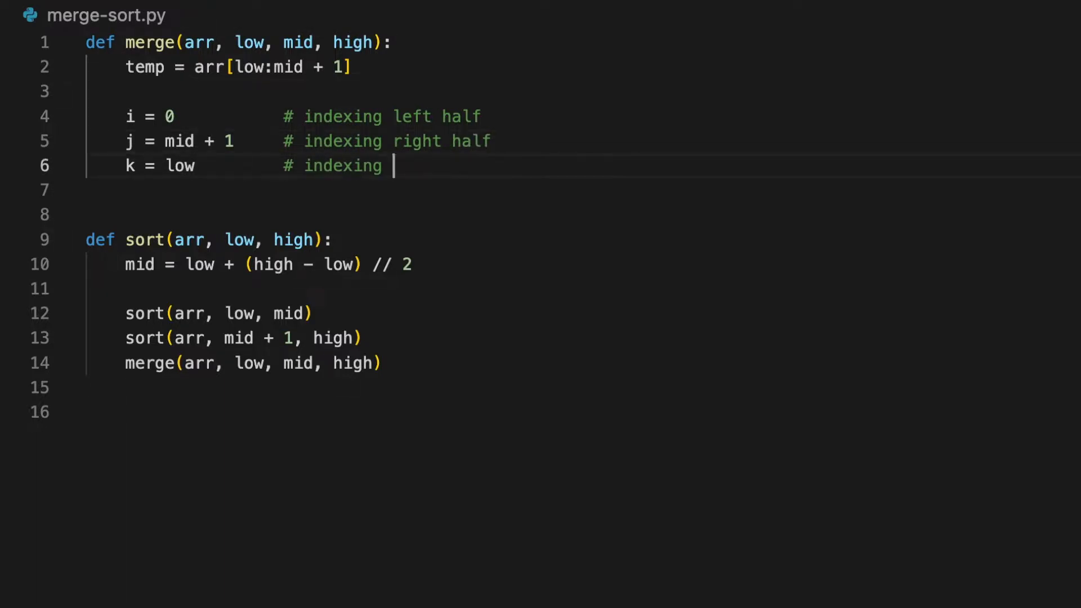
pyautogui.write('sorted part')
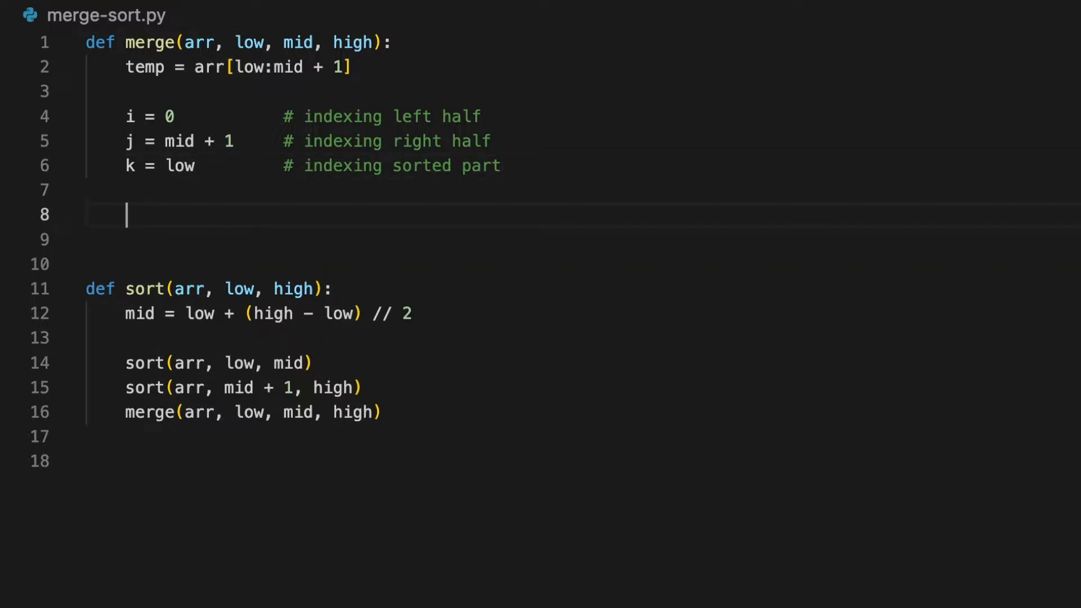
# Add the loop 'while (i < len(temp) and j <= high):' to merge.
pyautogui.write('while (')
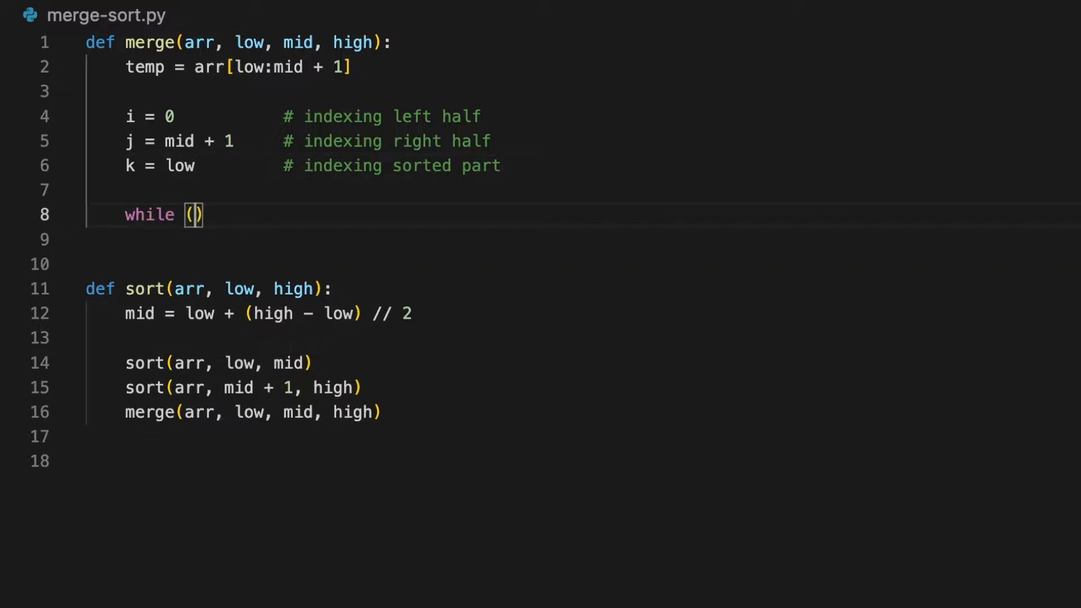
pyautogui.write('i < len')
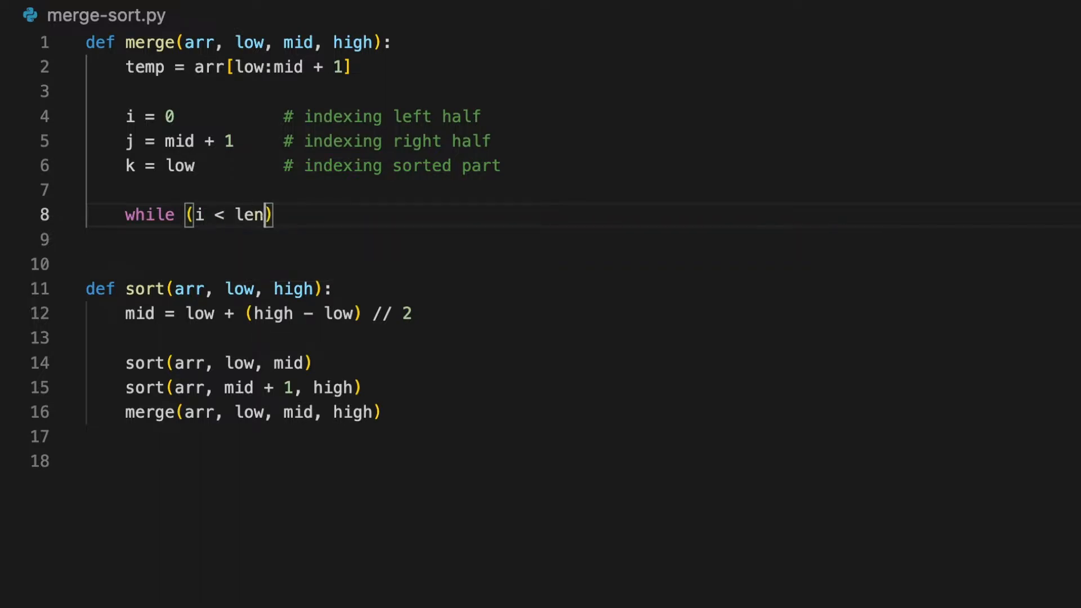
pyautogui.write('(')
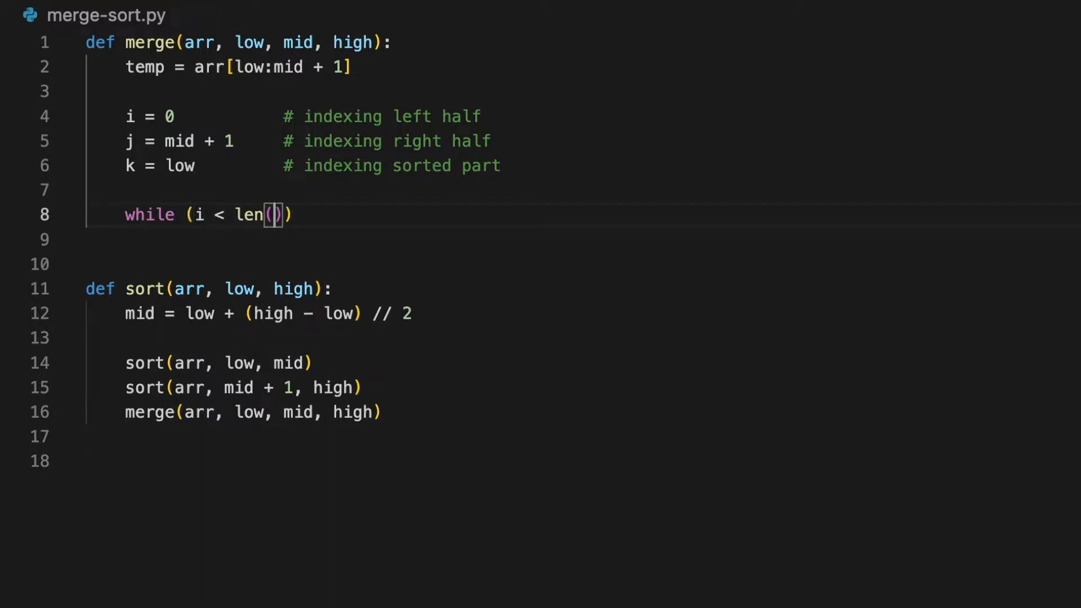
pyautogui.write('temp')
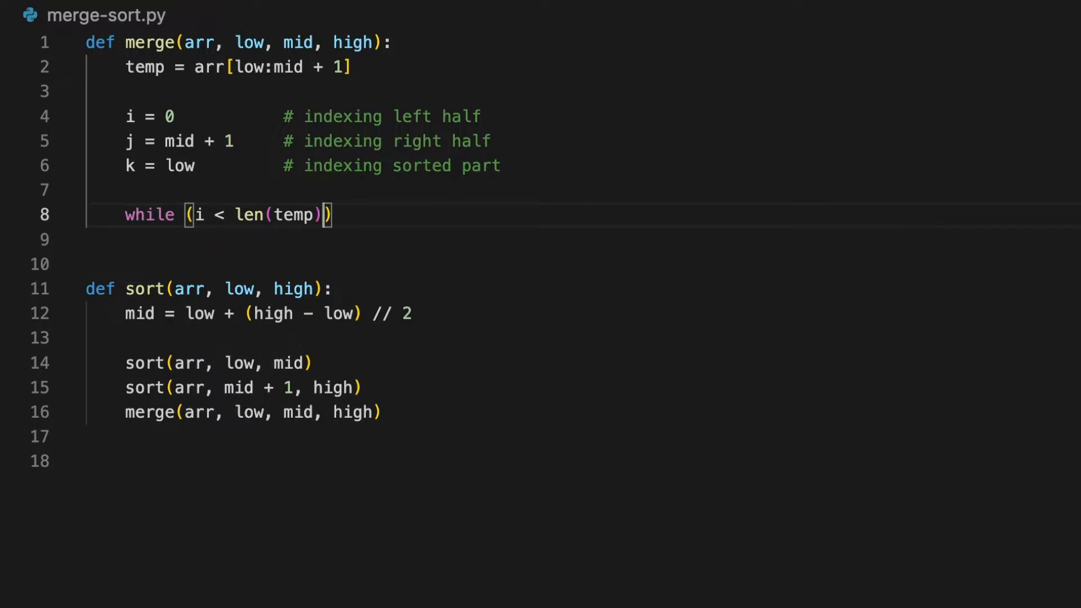
pyautogui.write('and j <=')
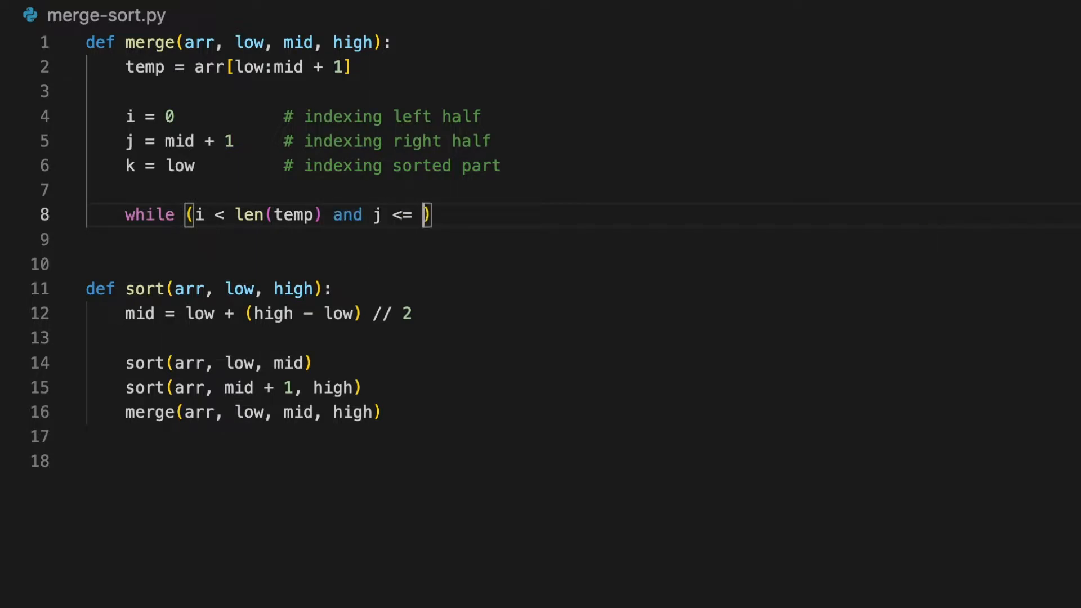
pyautogui.write('high):')
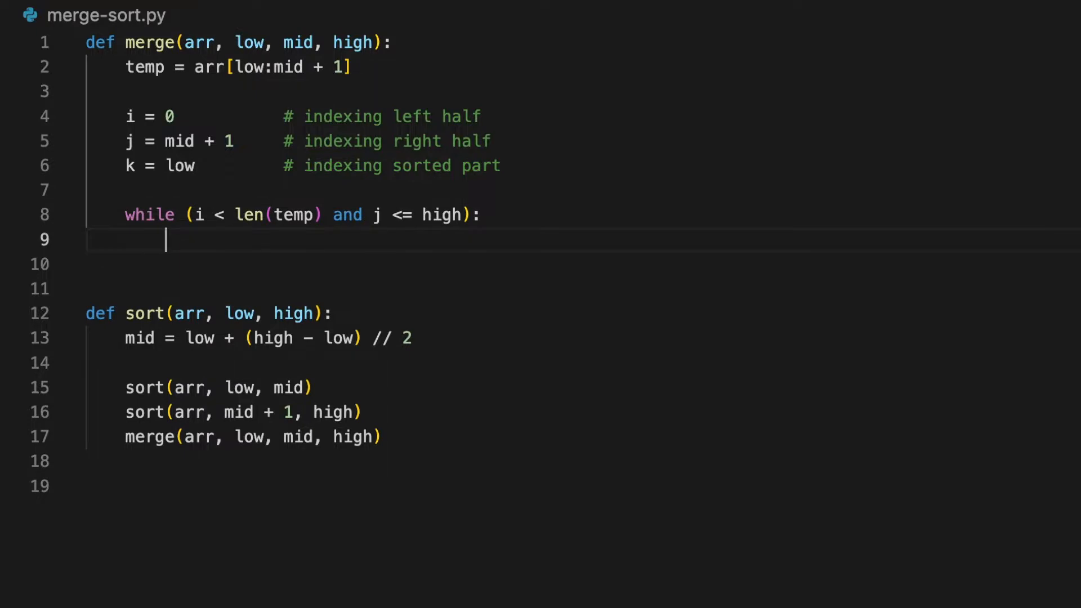
# Add the if temp[i] <= arr[j] branch assigning arr[k] = temp[i].
pyautogui.write('if (')
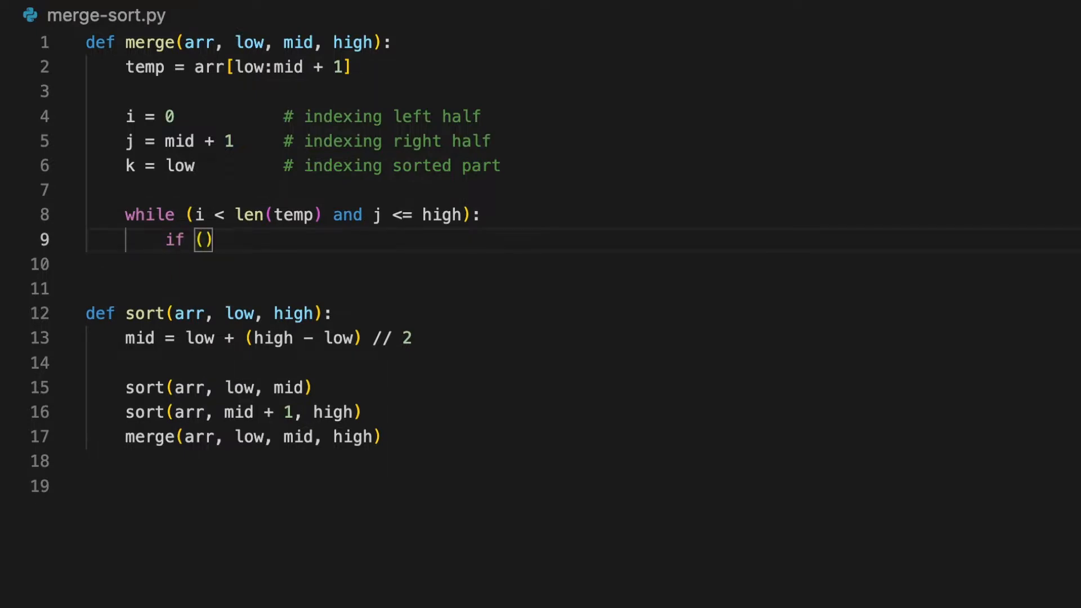
pyautogui.write('temp')
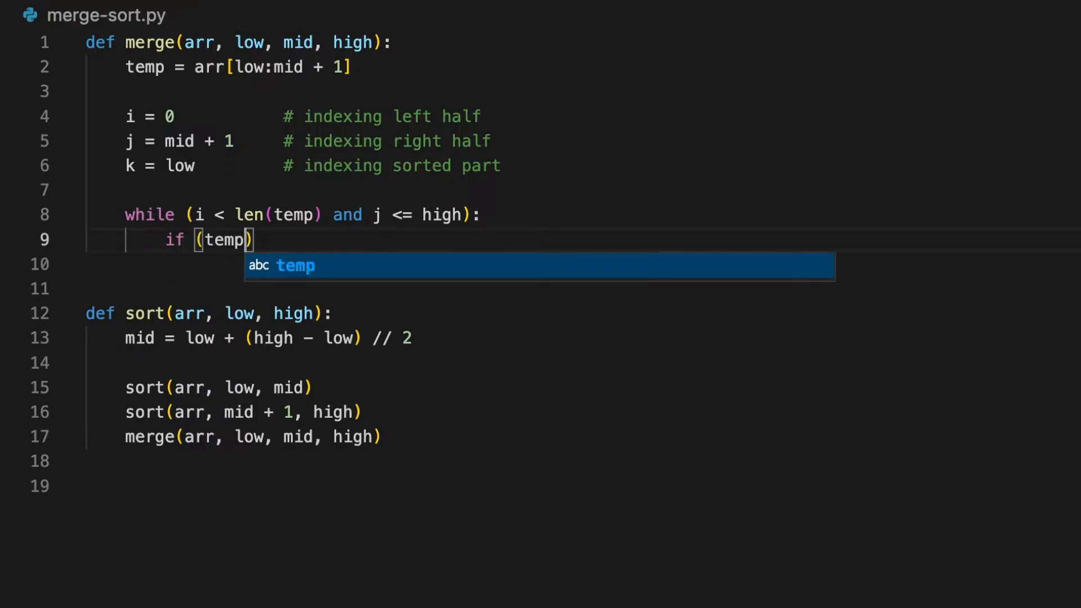
pyautogui.write('[i] <= ar')
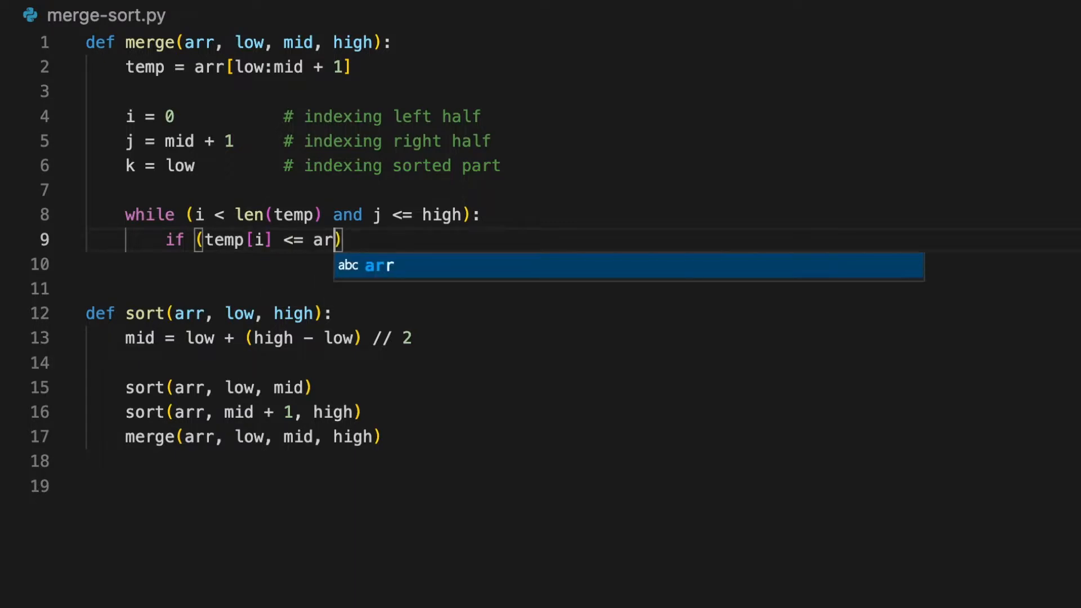
pyautogui.write('r[j]):')
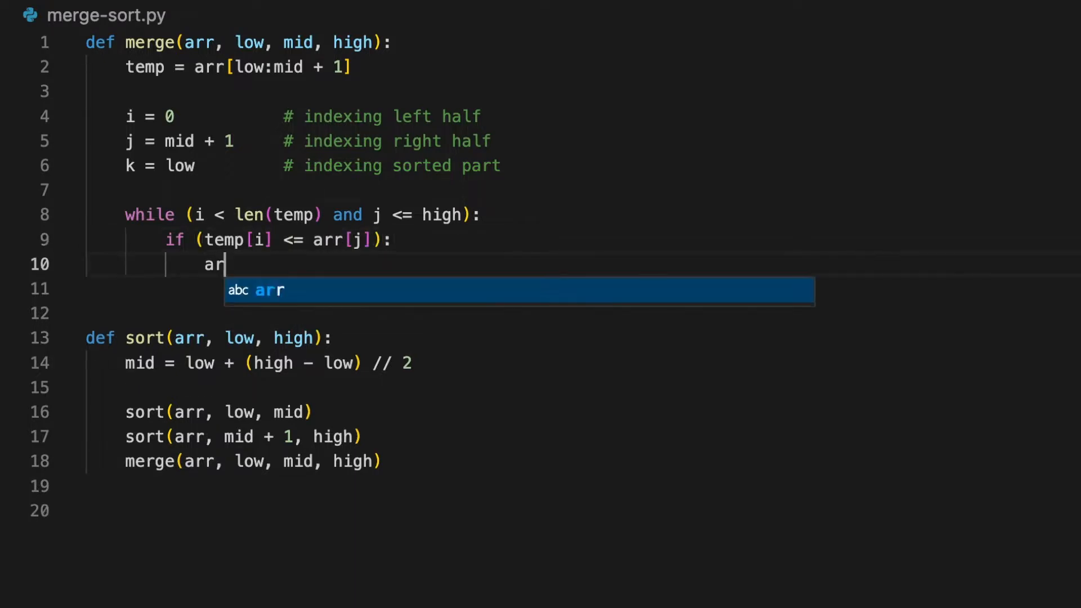
pyautogui.write('r[k] = tempp')
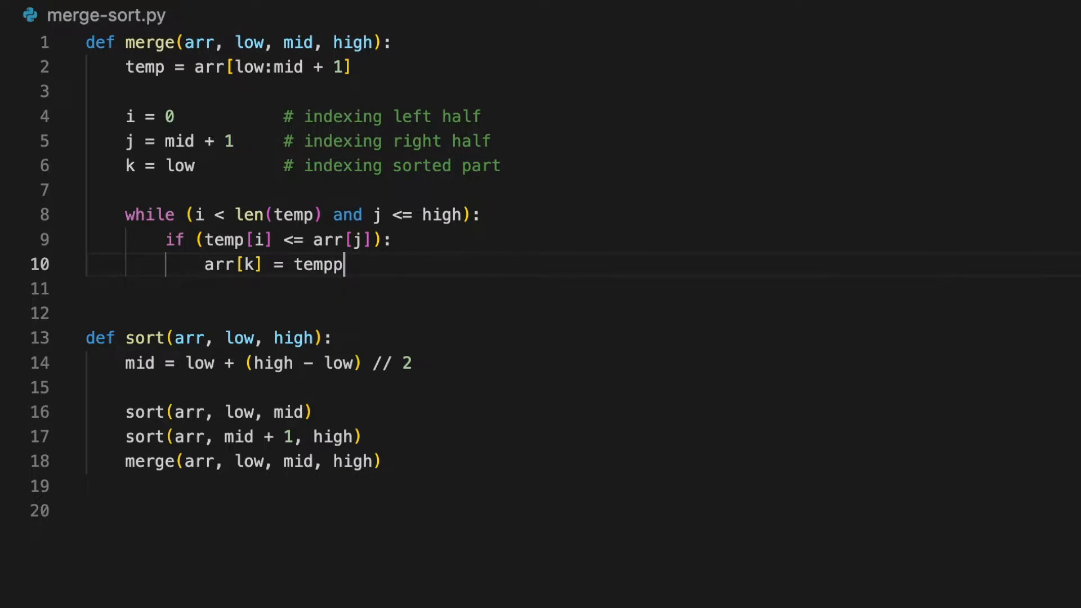
pyautogui.write('[i]')
pyautogui.write('e')
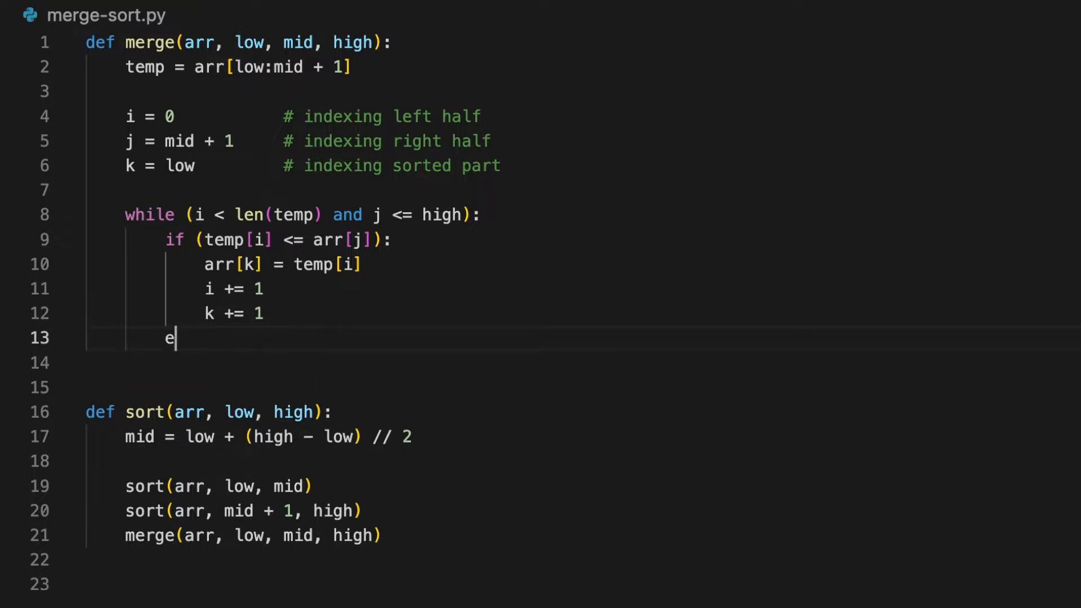
# Add the else branch assigning arr[k] = arr[j] and advancing indices.
pyautogui.write('lse:')
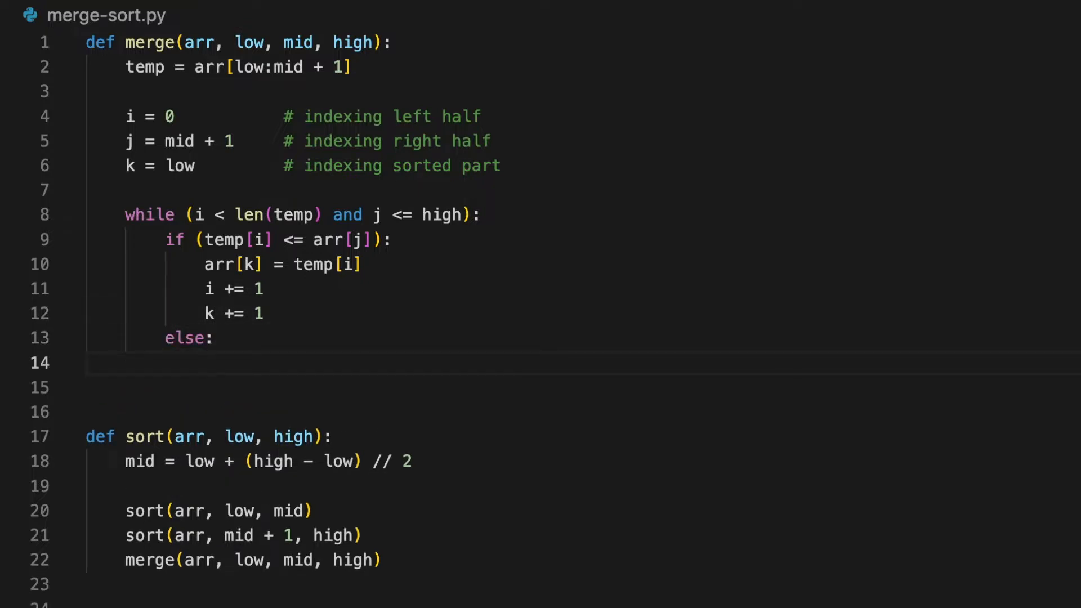
pyautogui.write('arr')
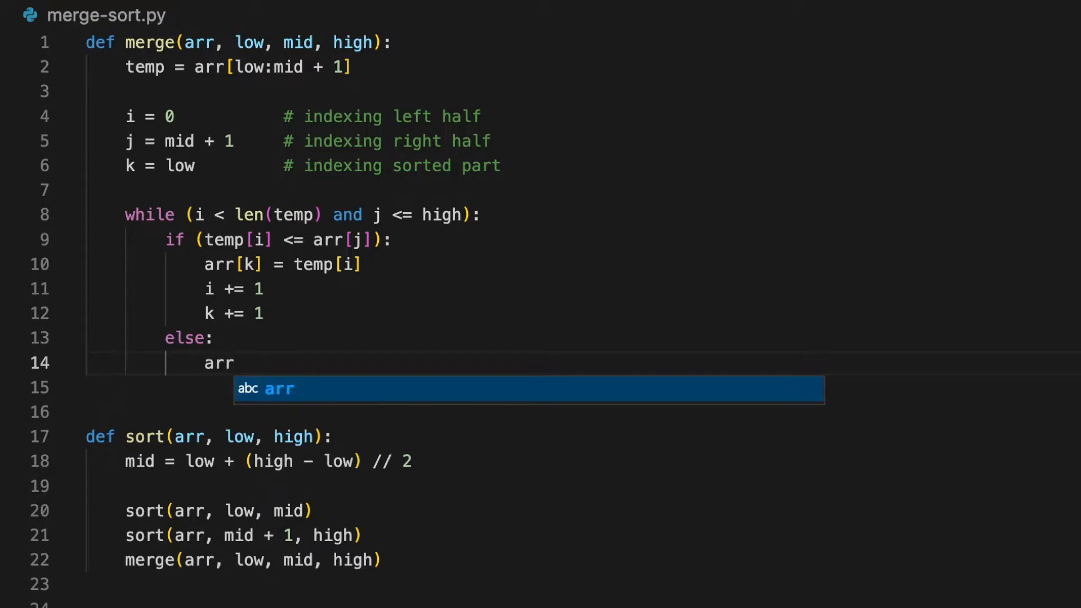
pyautogui.write('[k] =')
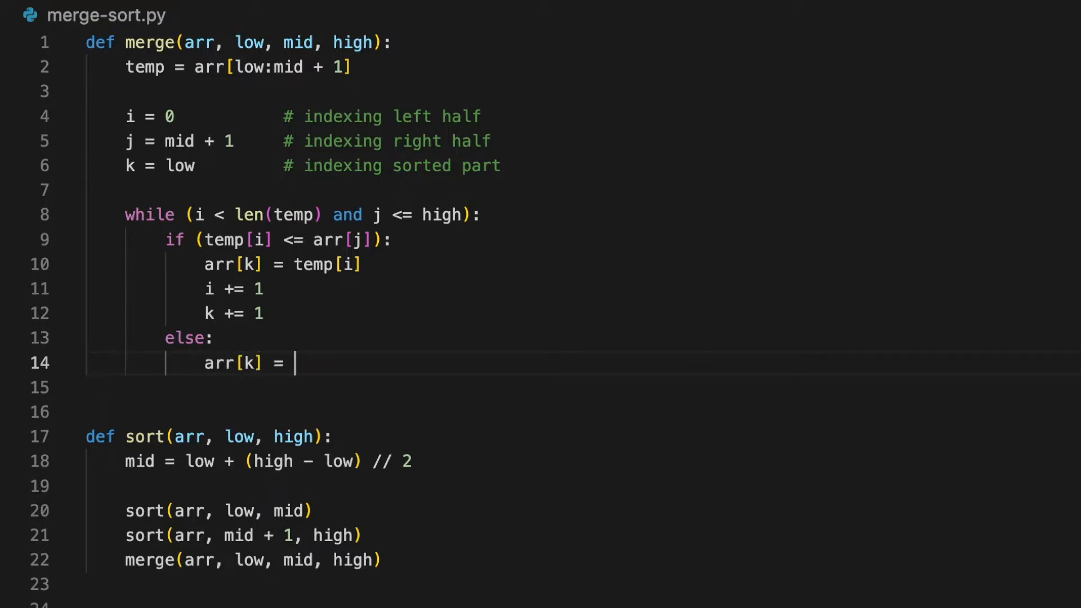
pyautogui.write('arr[j]')
pyautogui.click(582, 388)
pyautogui.write('j += 1')
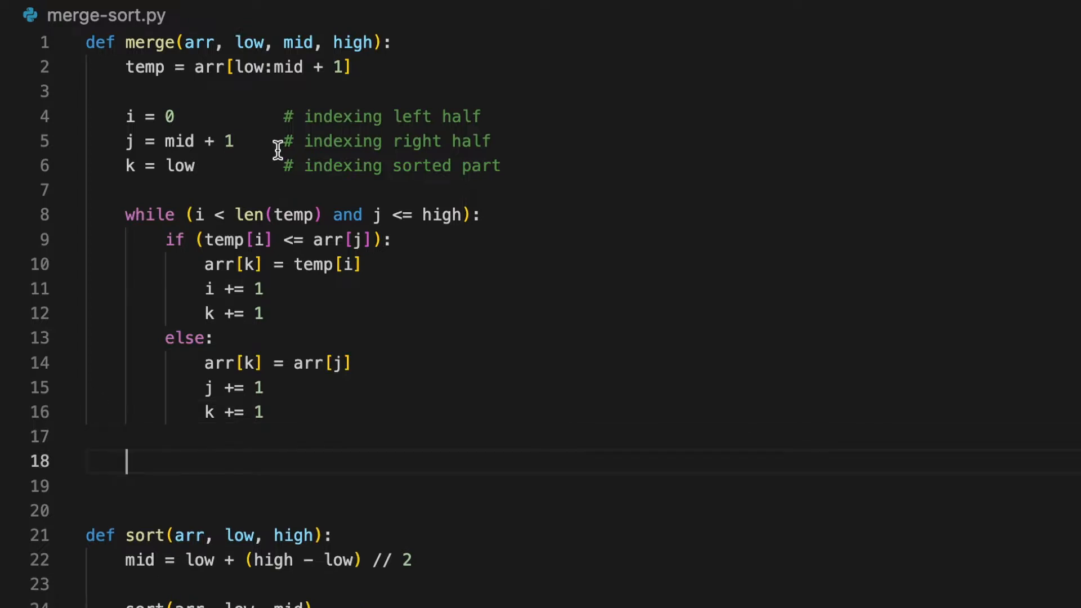
# Add 'while (i < len(temp)):' copying leftover temp[i] into arr[k].
pyautogui.write('while (')
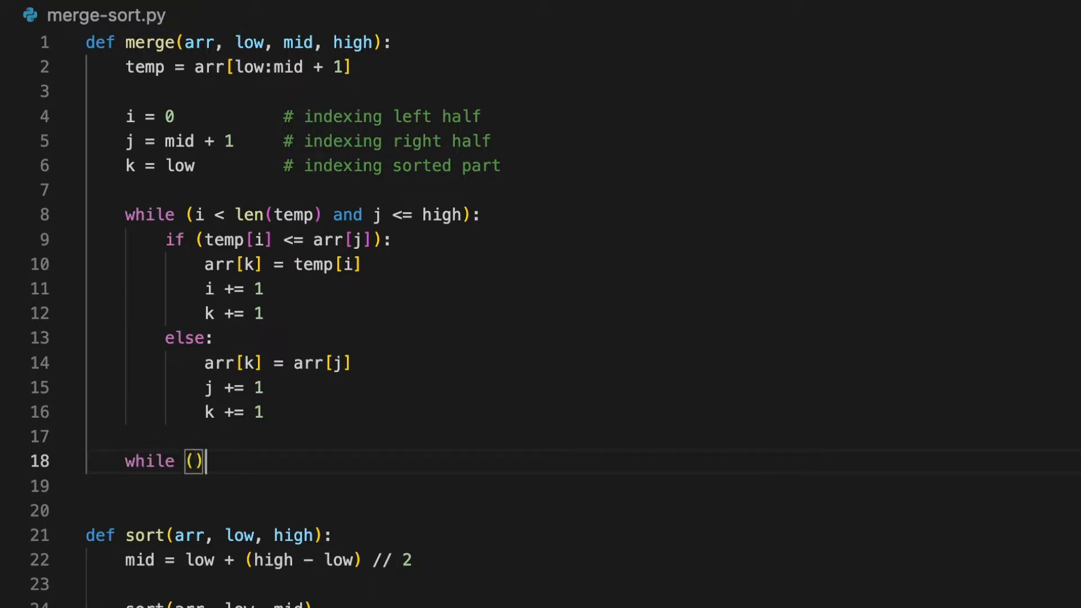
pyautogui.write('i < len')
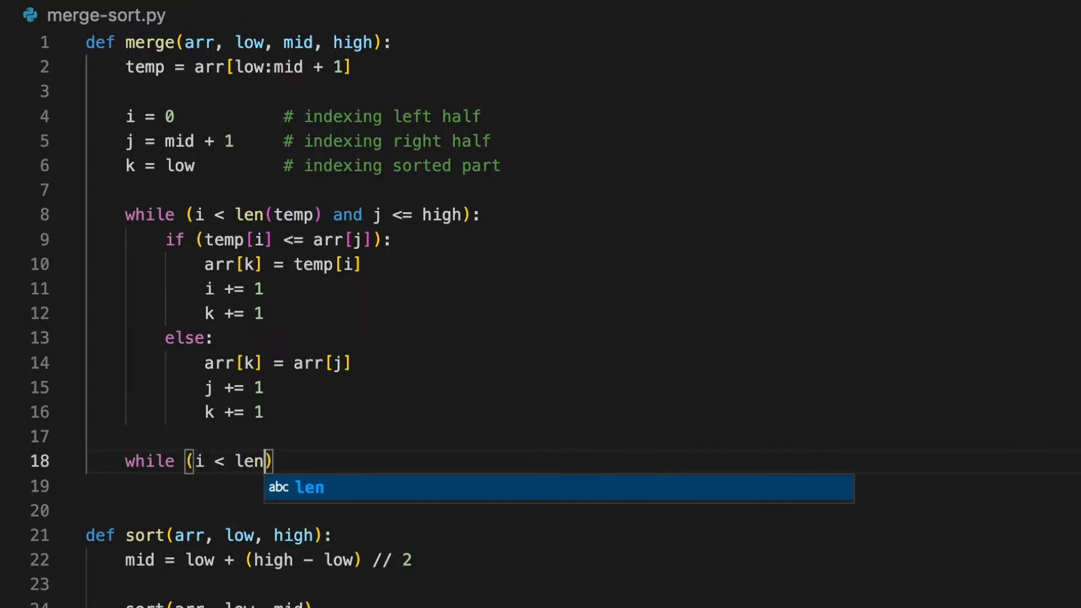
pyautogui.write('temp')
pyautogui.write('k += 1')
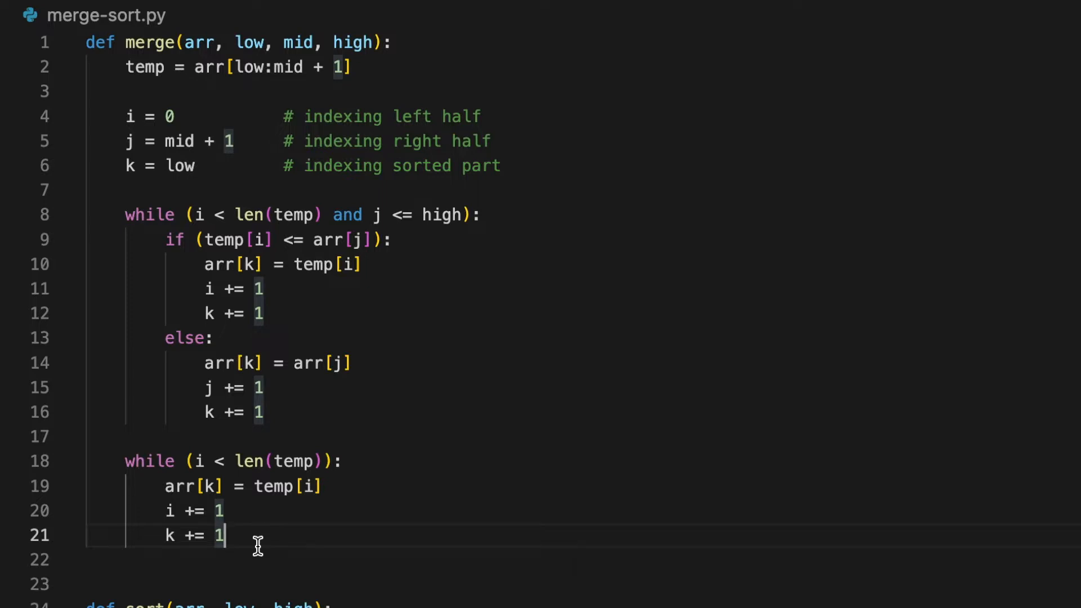
pyautogui.scroll(-3)
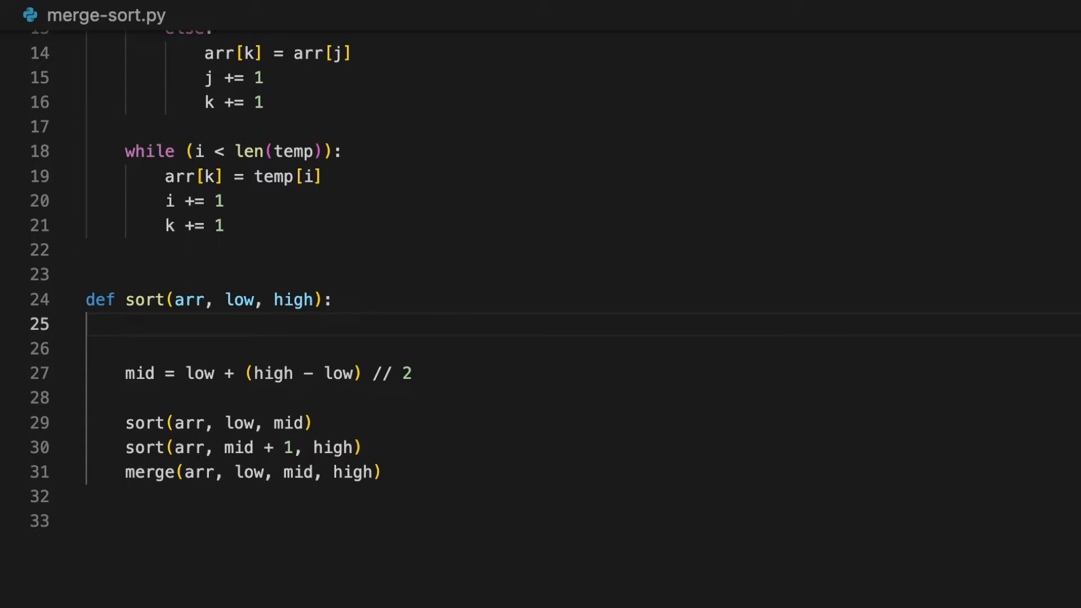
# Add 'if (high - low < 1): return' at sort's top and 'return arr' at its end.
pyautogui.write('if (')
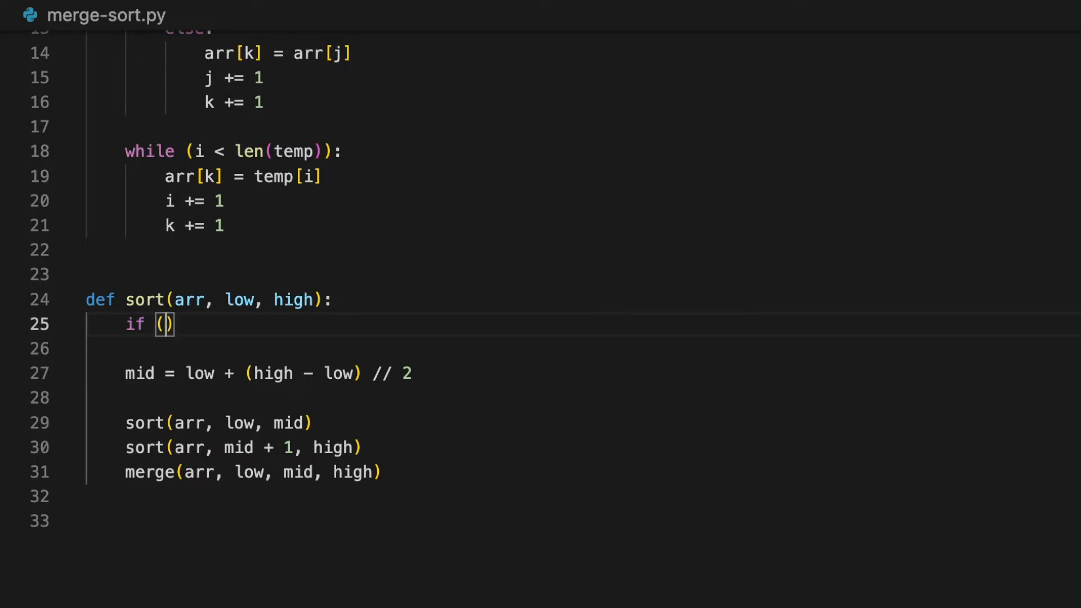
pyautogui.write('high - low < 1')
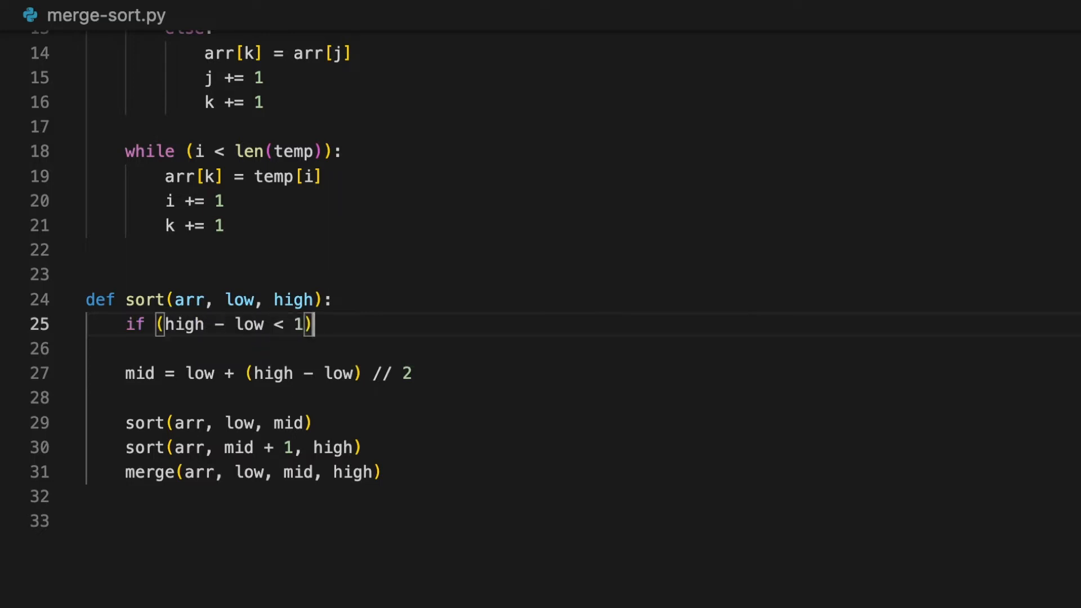
pyautogui.write('return arr')
pyautogui.write('test = [')
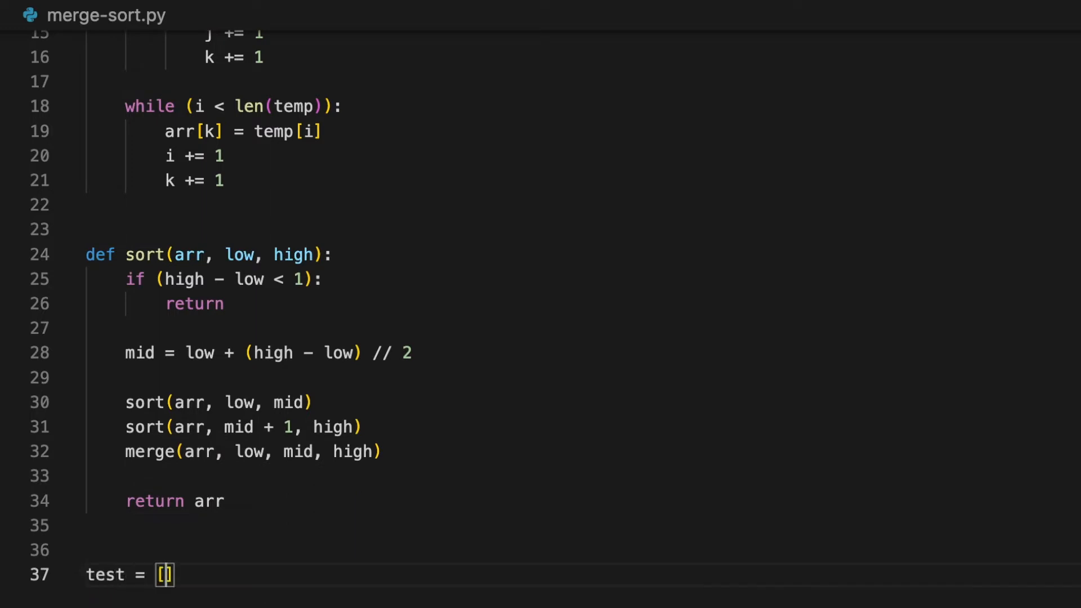
# Write test = [5, 4, 6, 7, 3, 2, 8, 1] and print(sort(test, 0, len(test))).
pyautogui.write('5, 4, 6, 7, 3, 2, 8, 1')
pyautogui.write('print(sort(test, ')
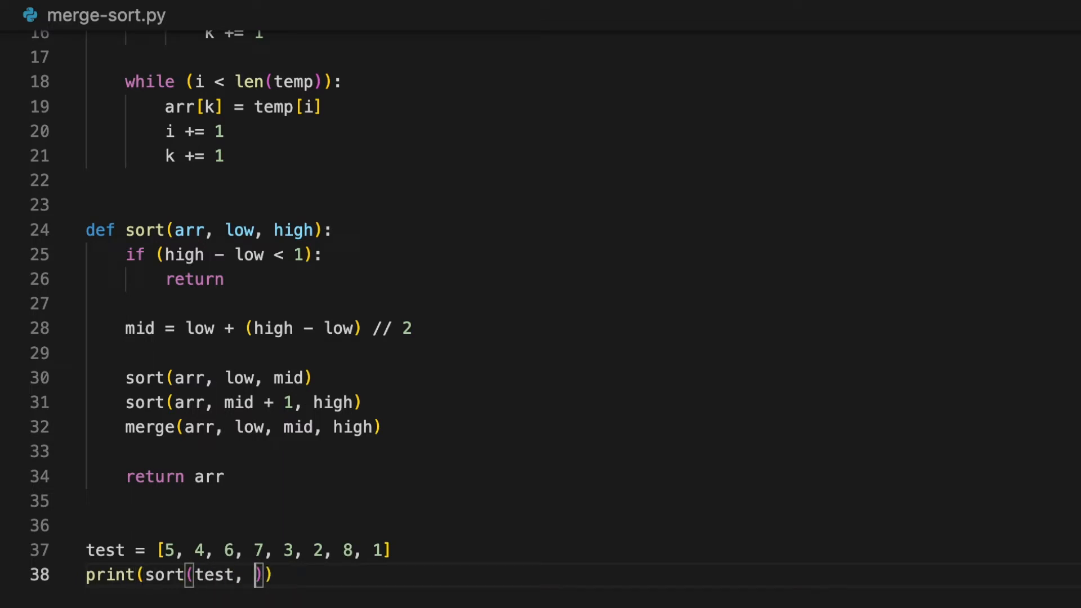
pyautogui.write('0, len(test)')
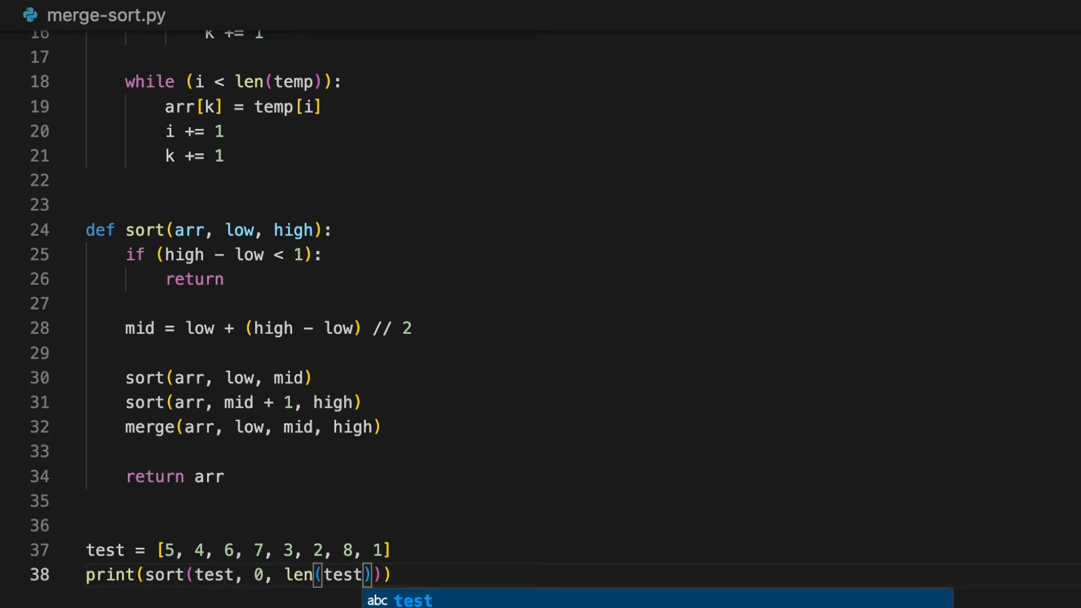